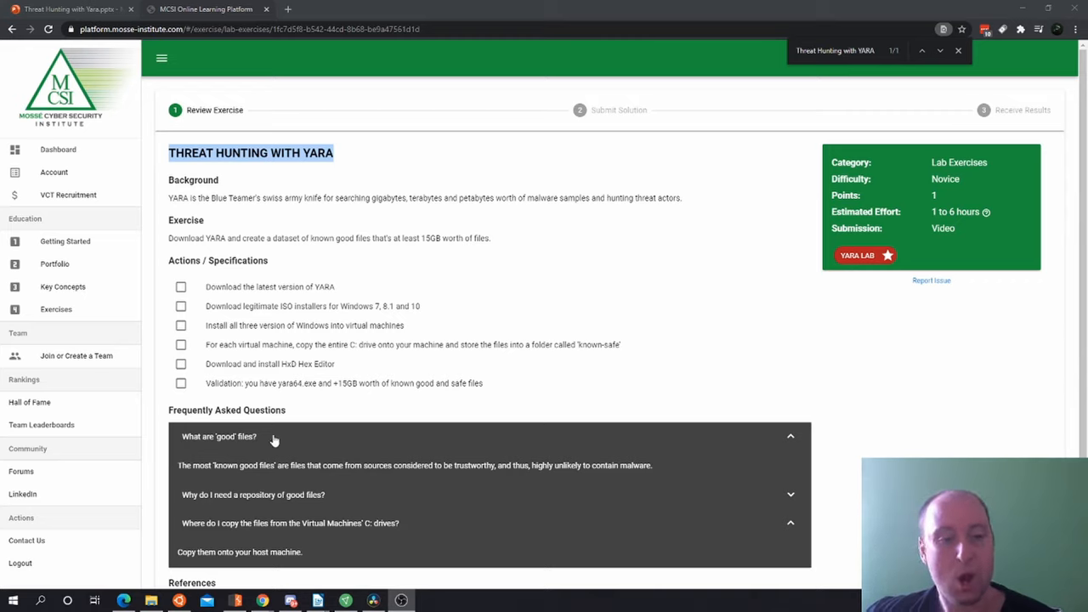
Re-expand 'What are good files?' and expand why a repository of good files is needed
left_click(217, 436)
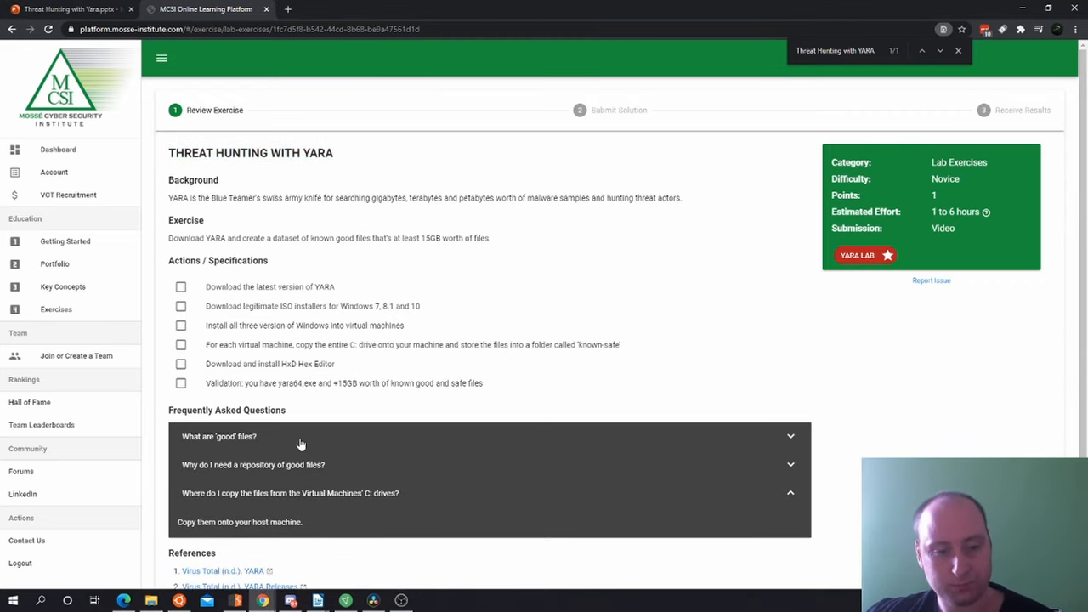
left_click(219, 436)
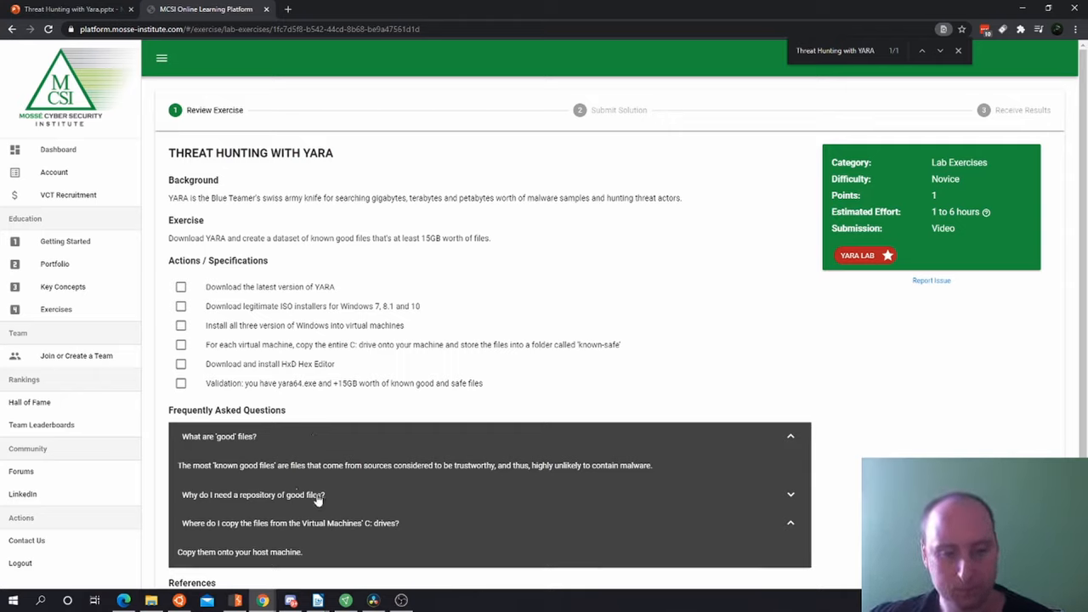
left_click(251, 494)
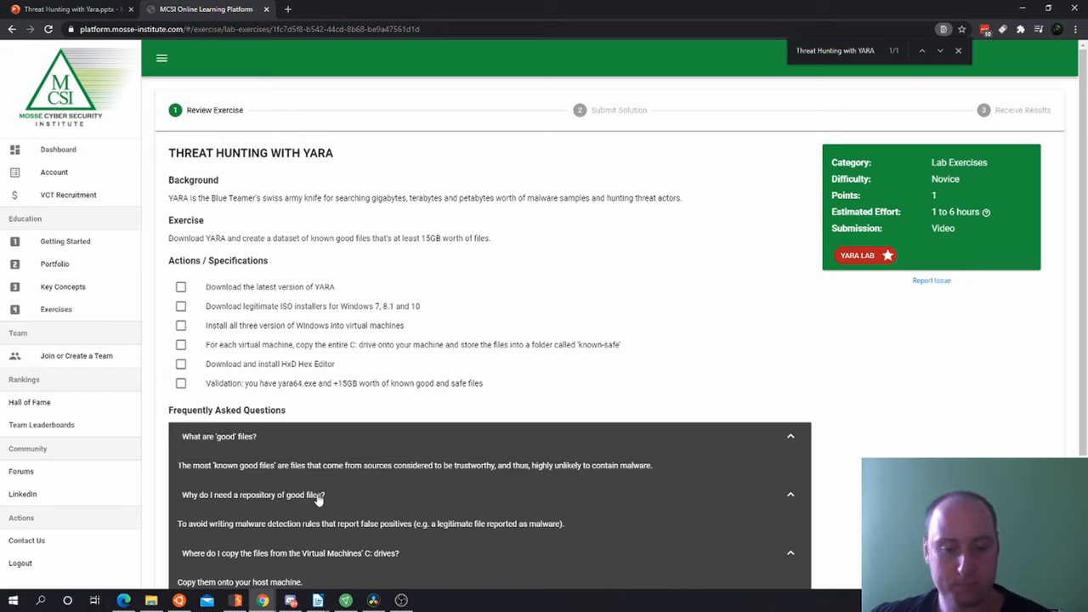
scroll("down", 3)
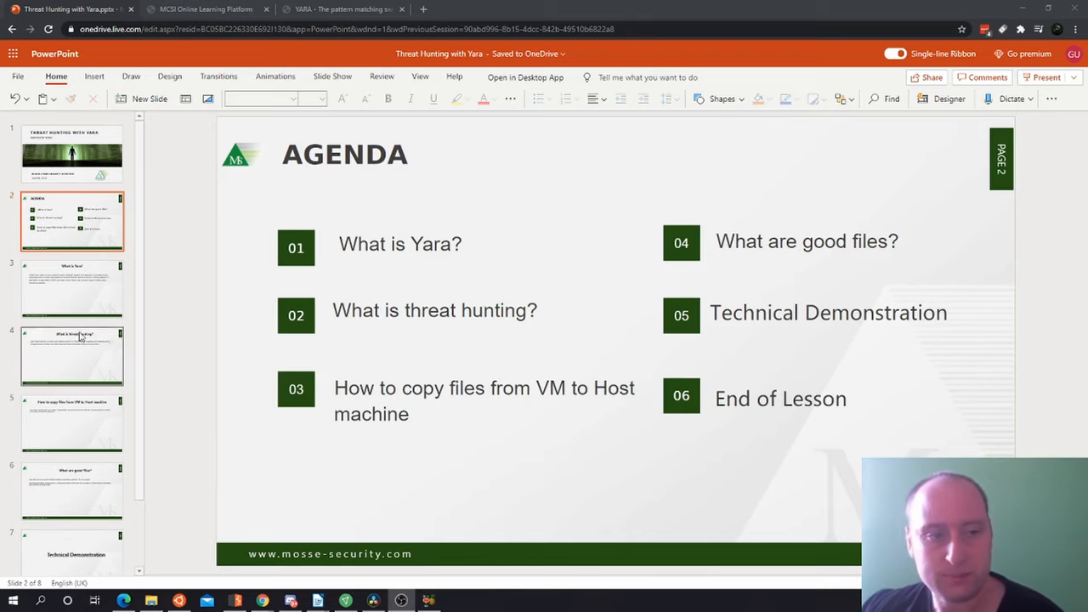
Step through the What is Yara, threat hunting and copying-files slides to Technical Demonstration
left_click(71, 288)
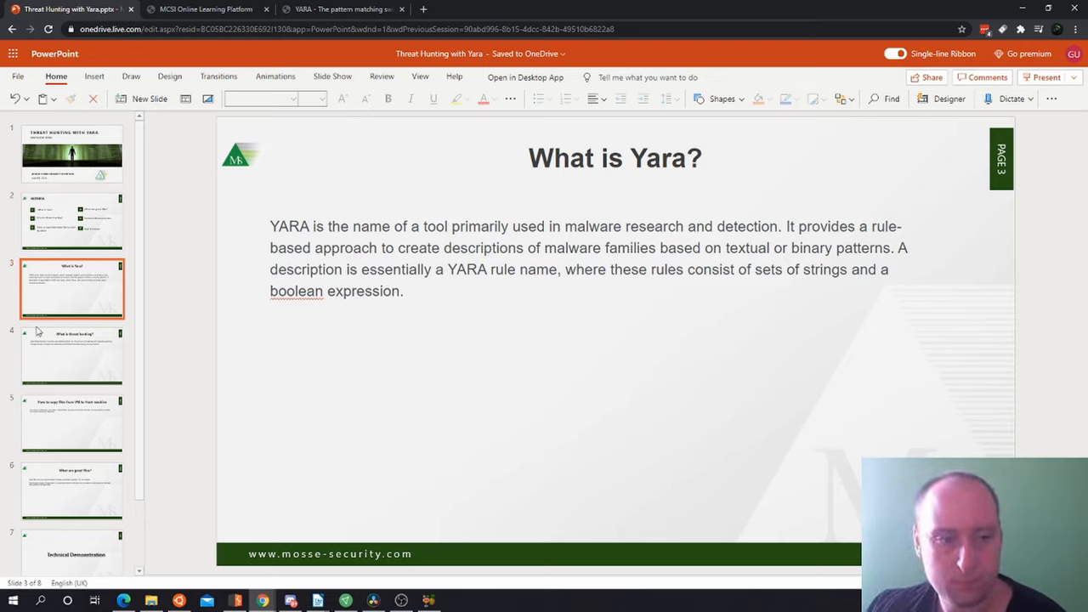
left_click(72, 355)
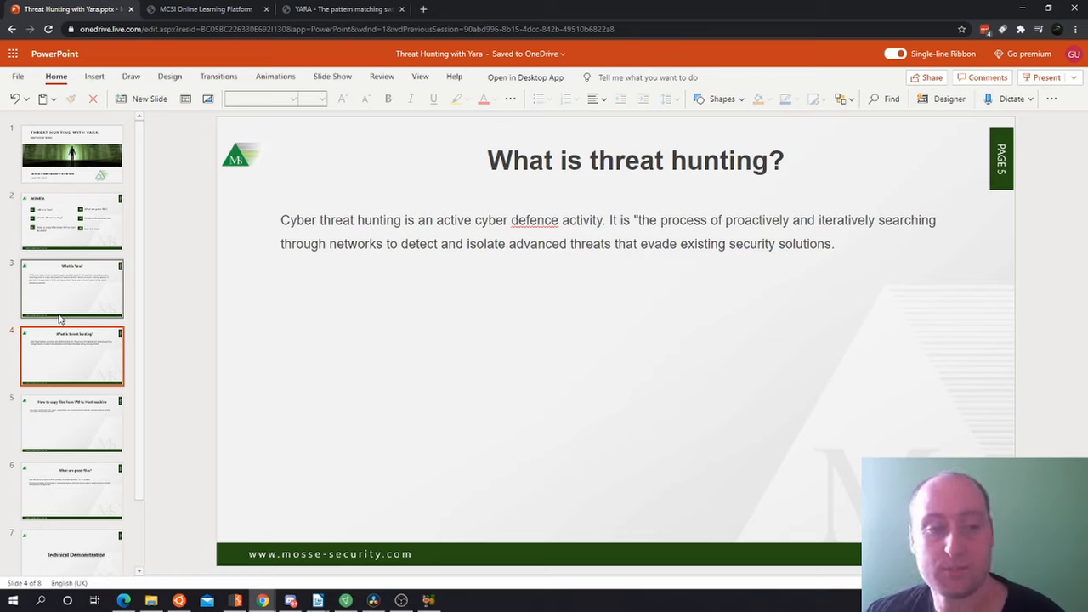
left_click(71, 421)
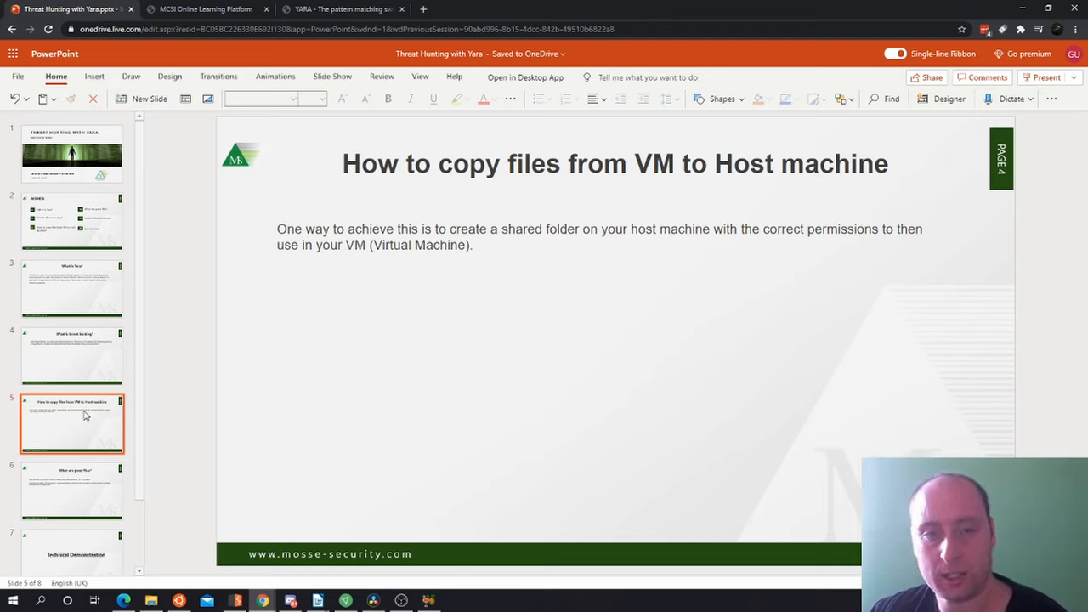
left_click(71, 490)
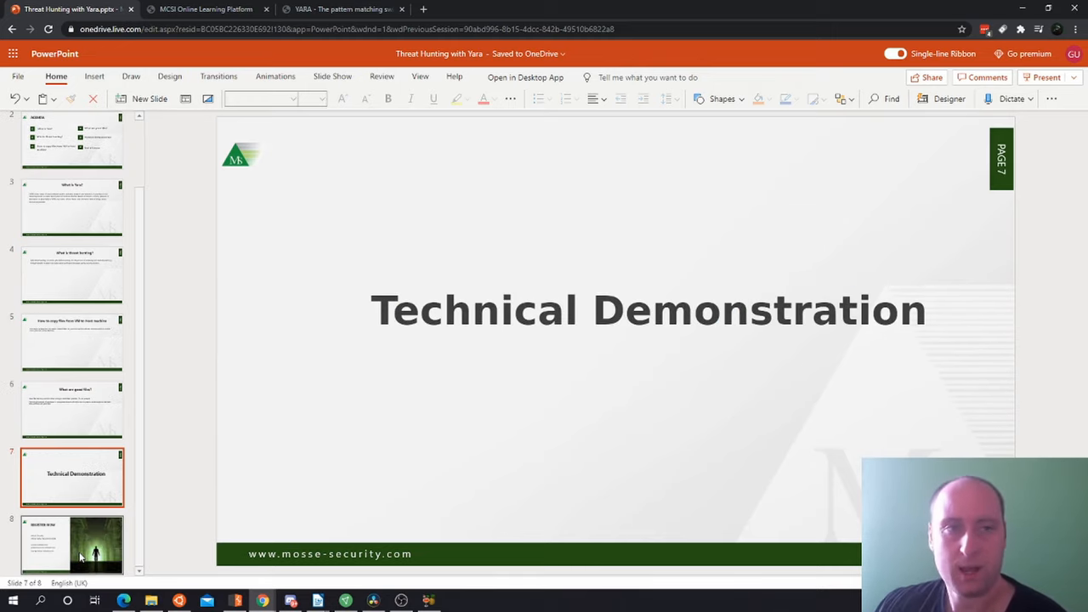
Switch to the YARA site and highlight parts of the silent_banker example rule
left_click(340, 10)
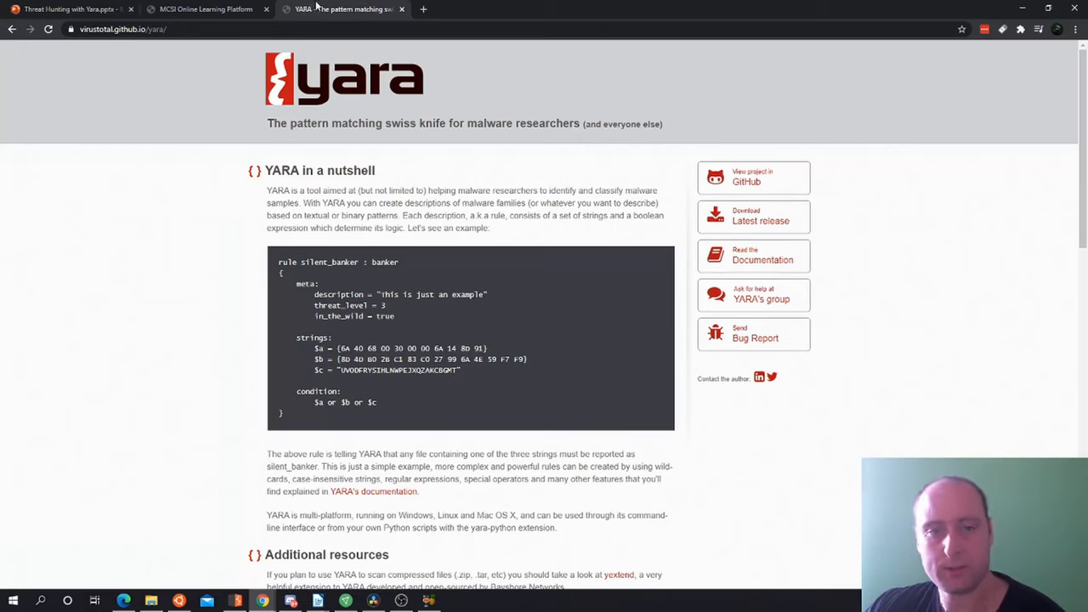
mouse_move(316, 173)
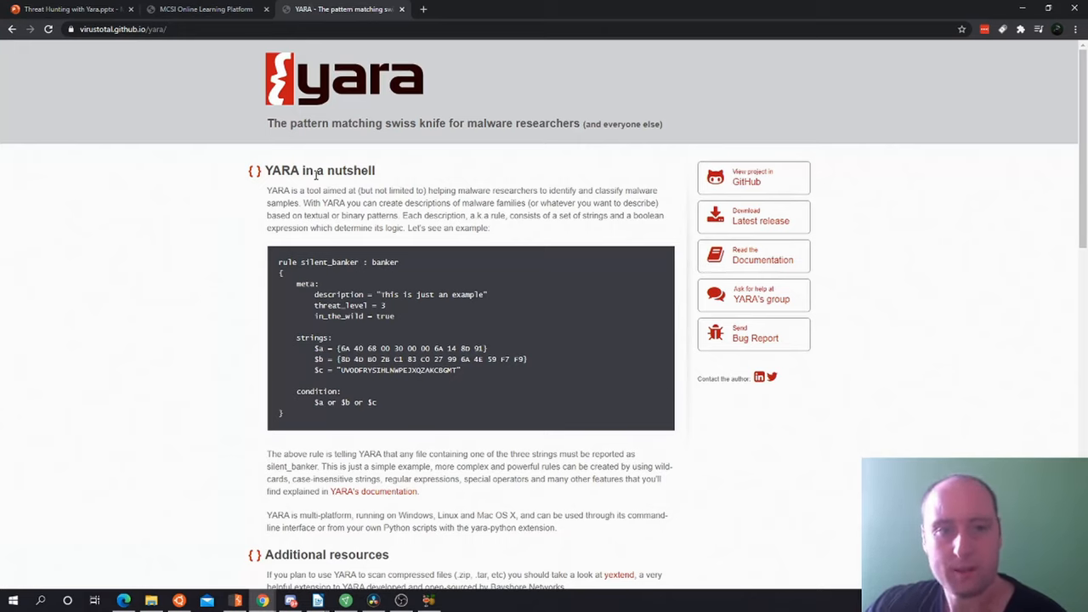
mouse_move(347, 187)
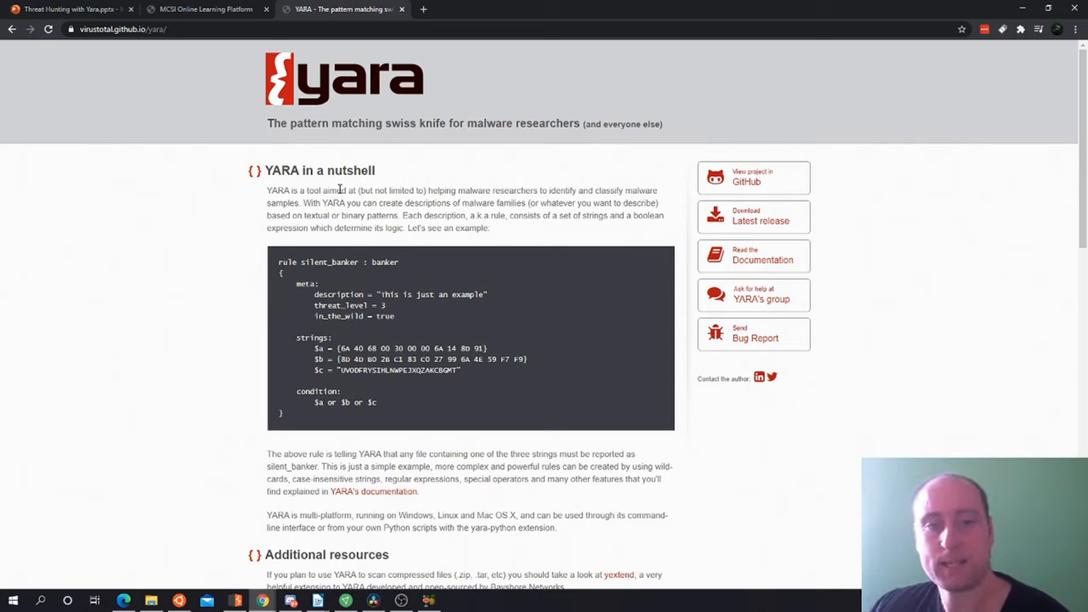
mouse_move(334, 289)
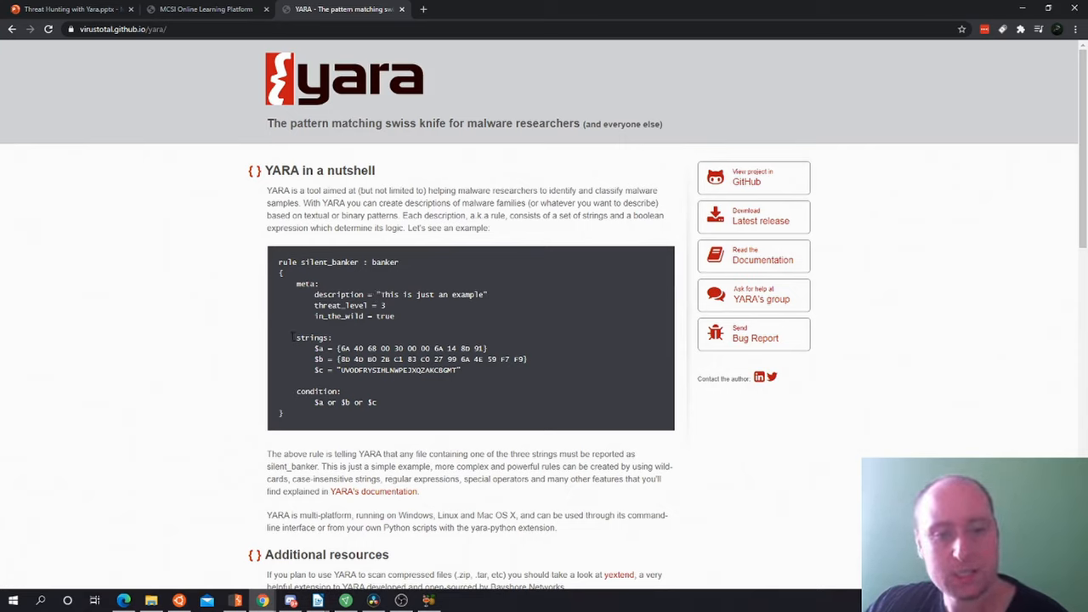
left_click_drag(338, 347, 354, 347)
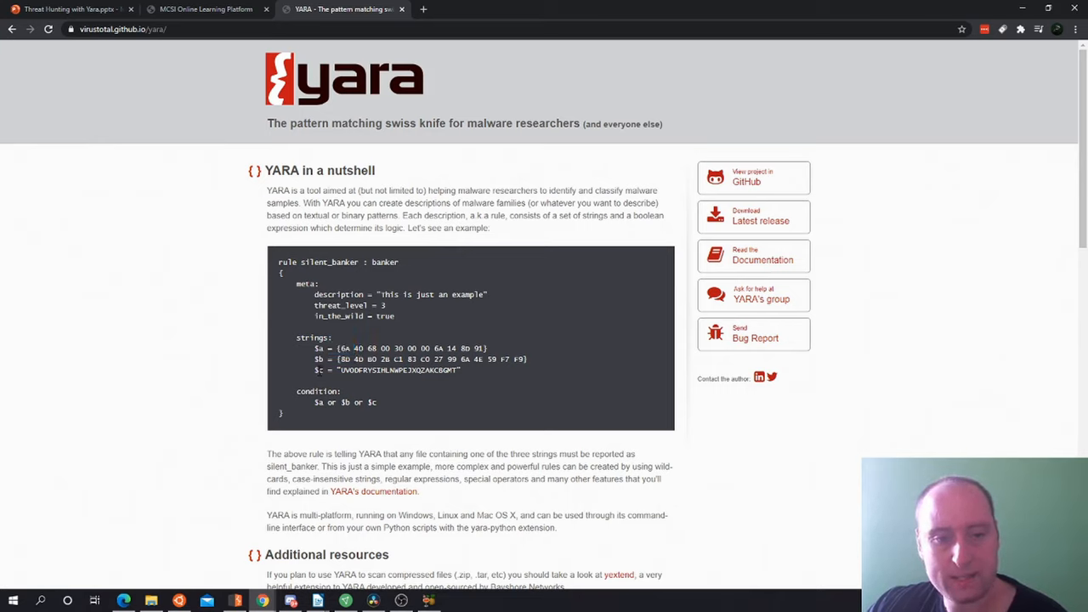
left_click_drag(355, 358, 418, 359)
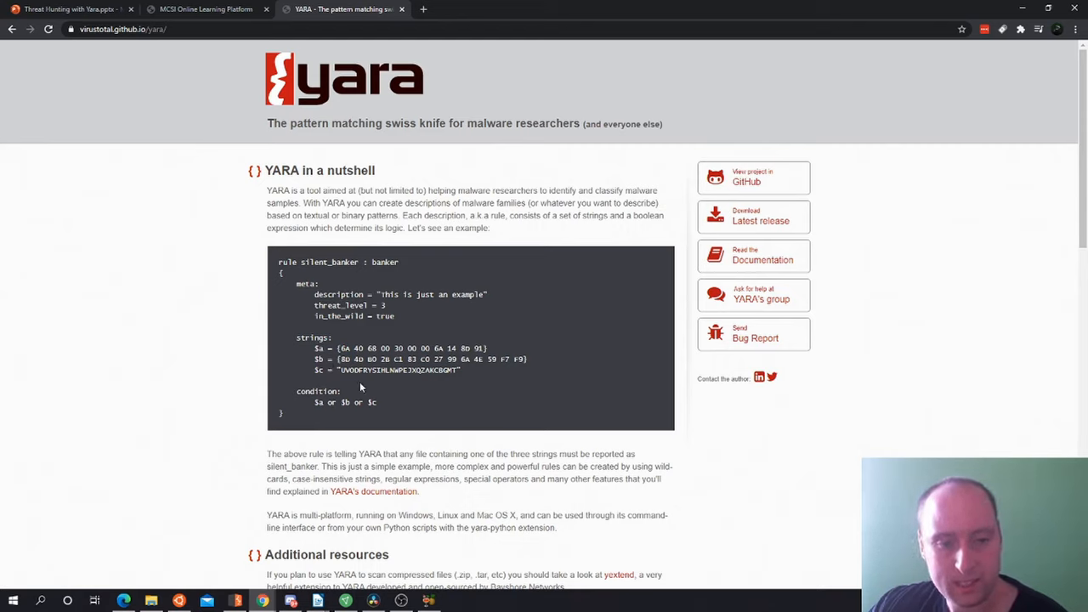
mouse_move(365, 386)
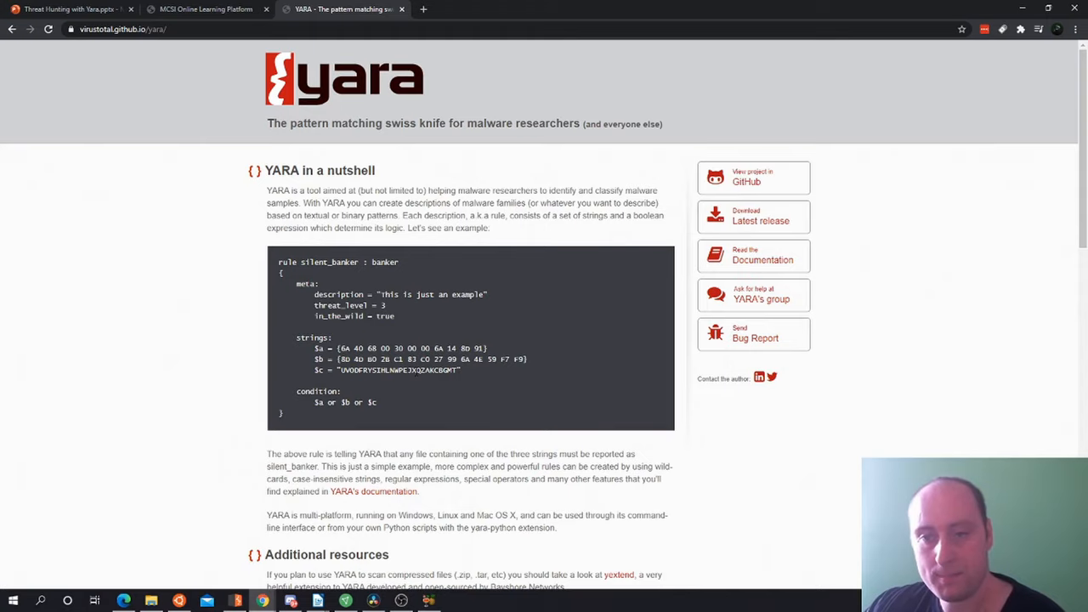
Scroll to the 'Who's using YARA' list, then bring up the Documents folder window
scroll("down", 3)
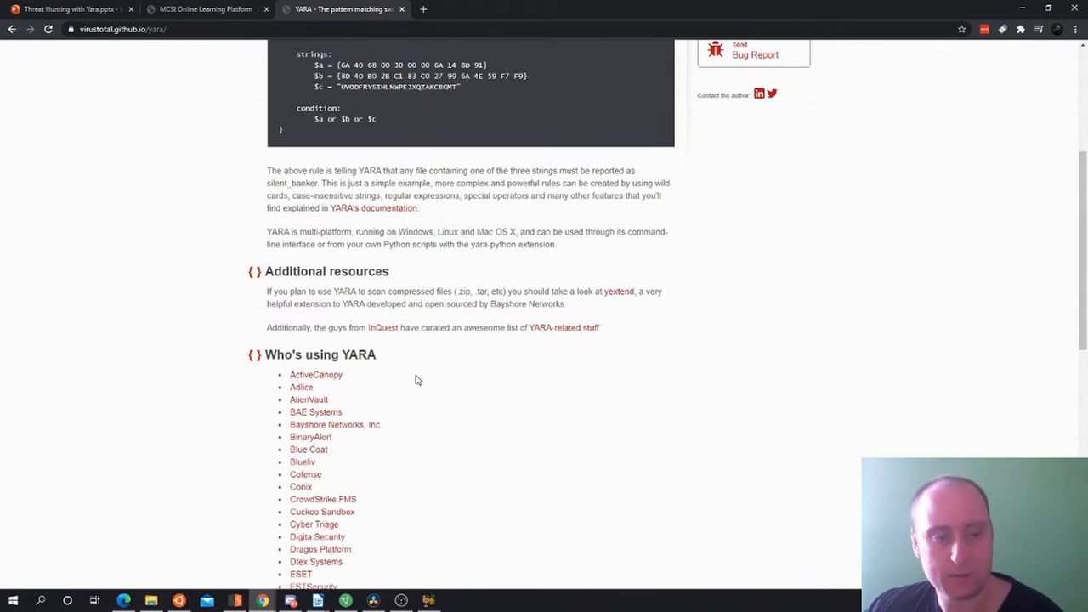
scroll("down", 3)
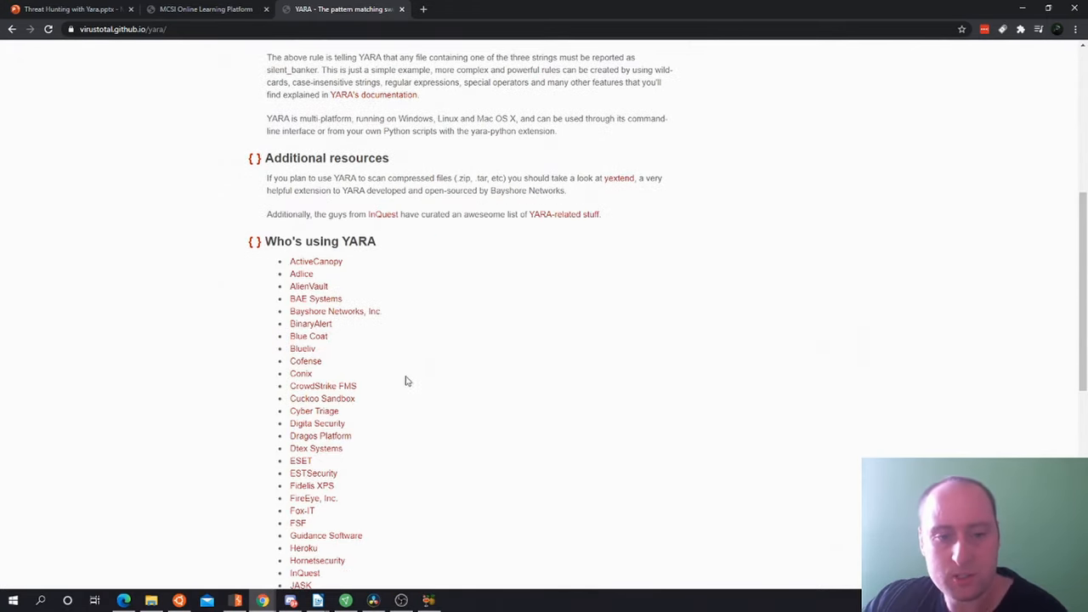
mouse_move(347, 353)
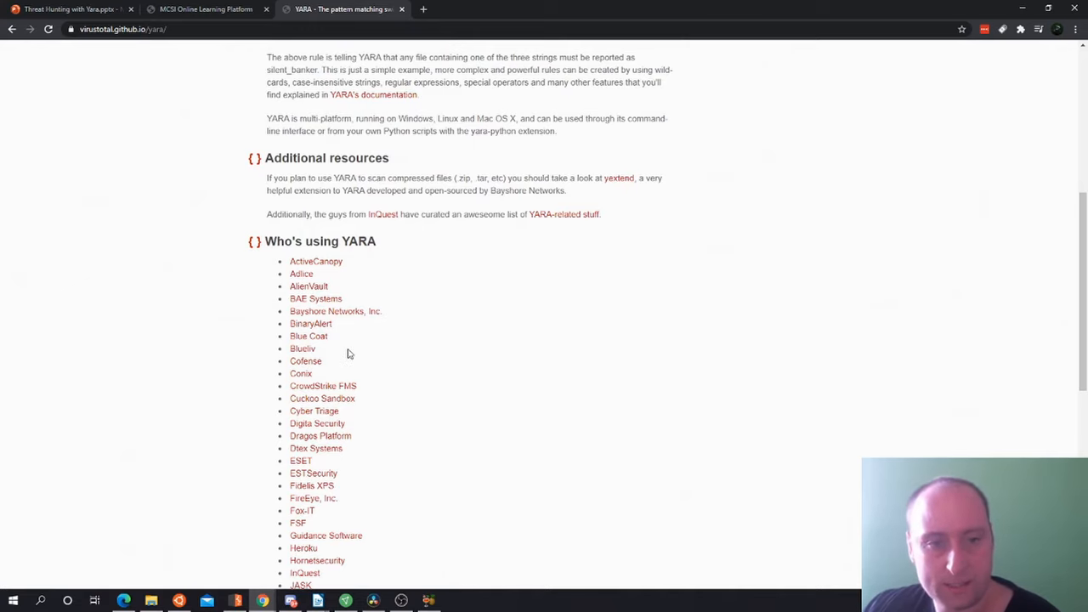
mouse_move(322, 273)
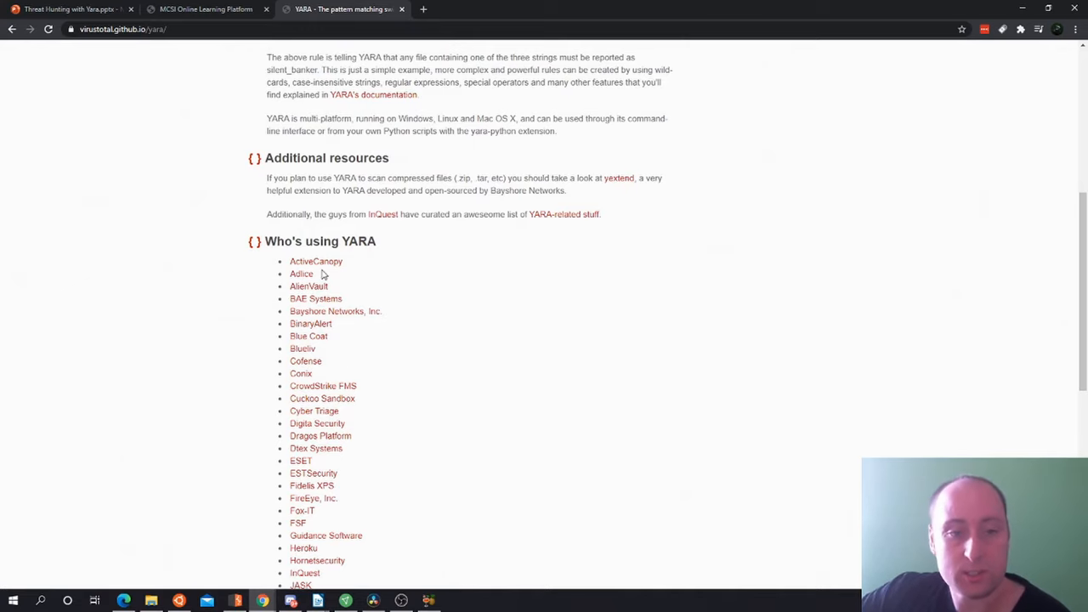
scroll("down", 3)
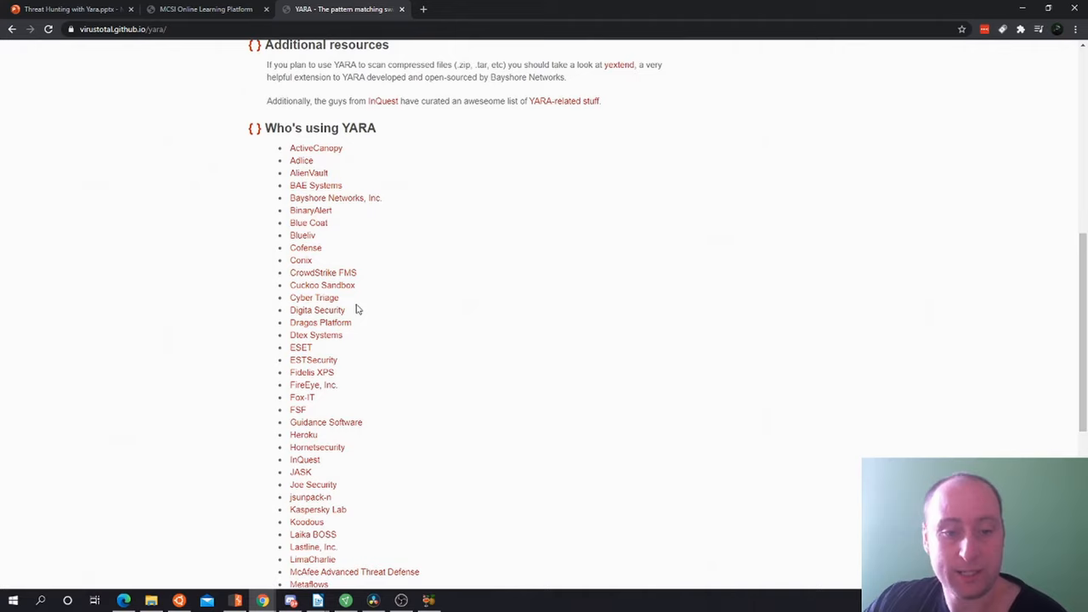
mouse_move(327, 439)
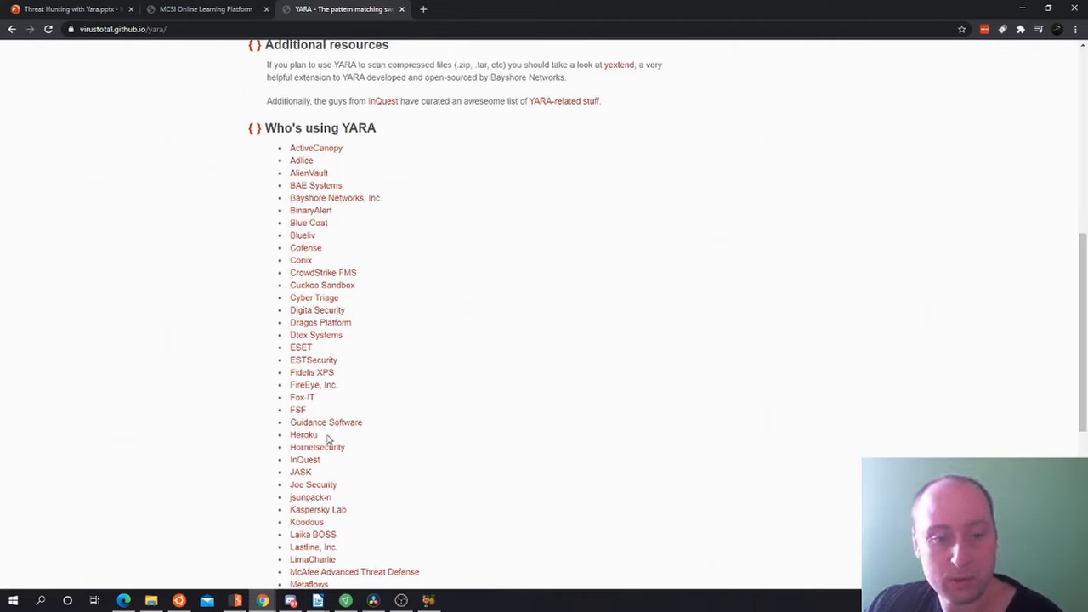
mouse_move(357, 501)
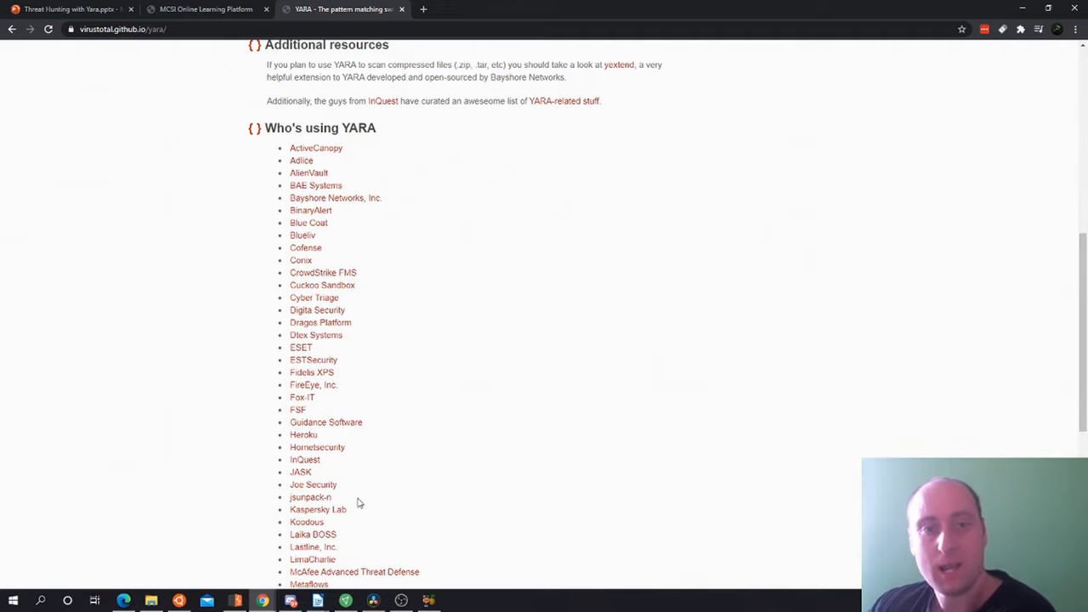
mouse_move(364, 344)
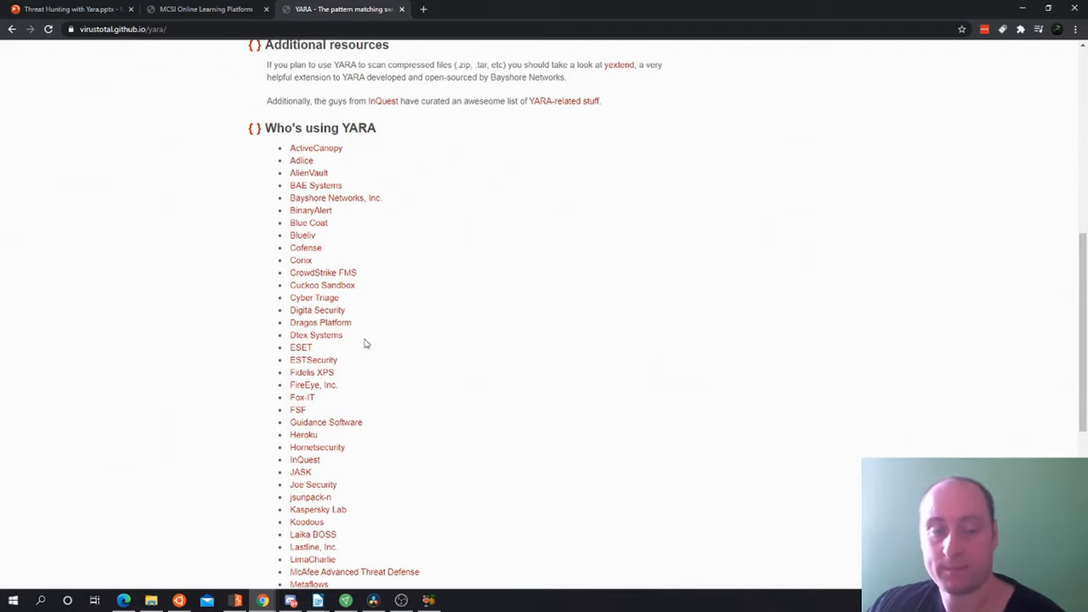
mouse_move(473, 317)
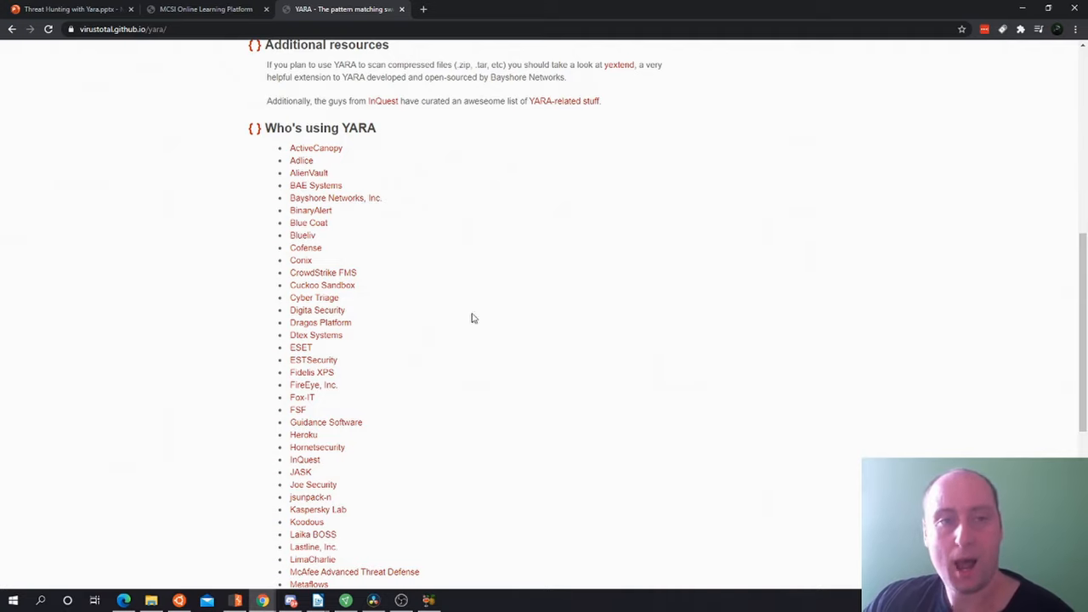
mouse_move(489, 291)
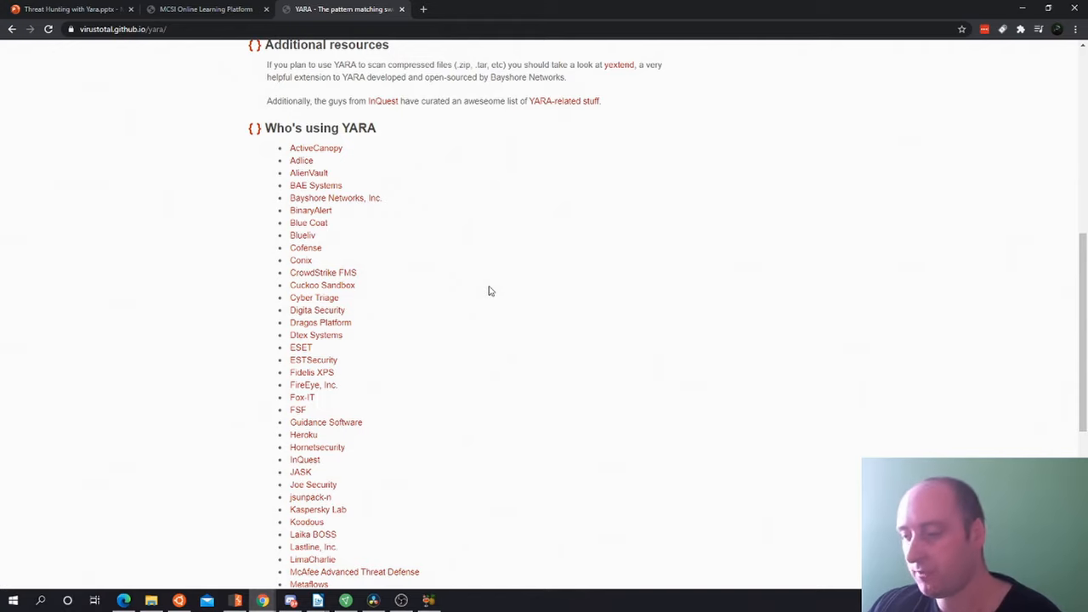
mouse_move(395, 283)
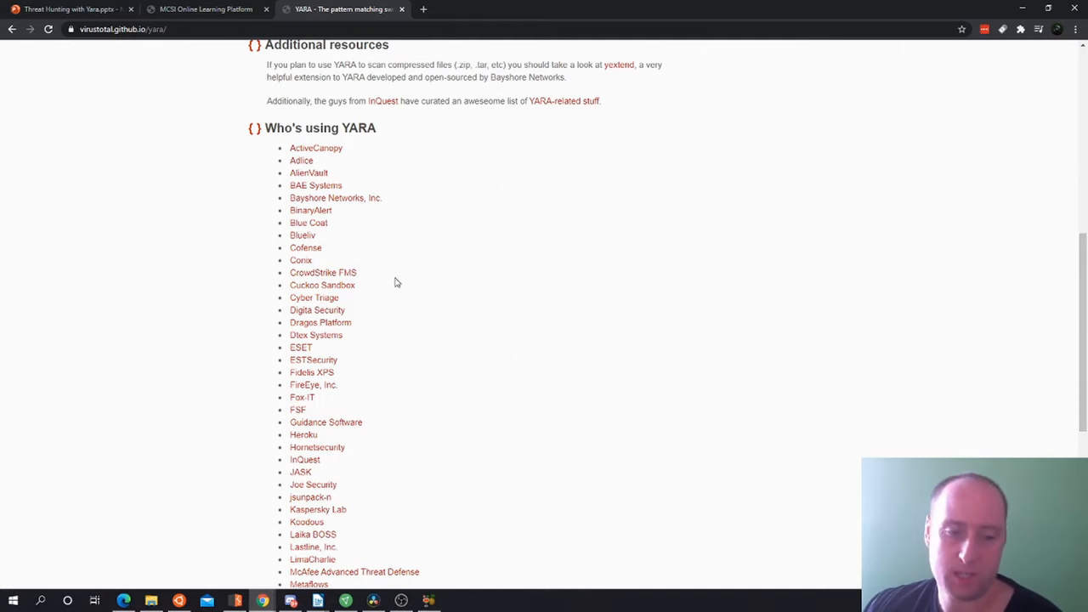
mouse_move(260, 456)
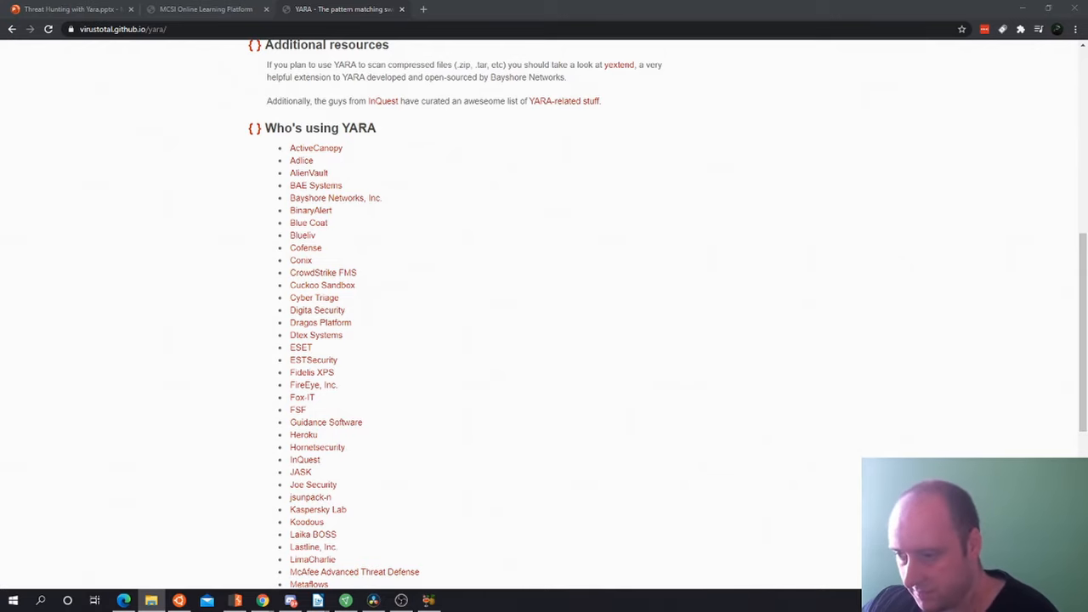
left_click(149, 602)
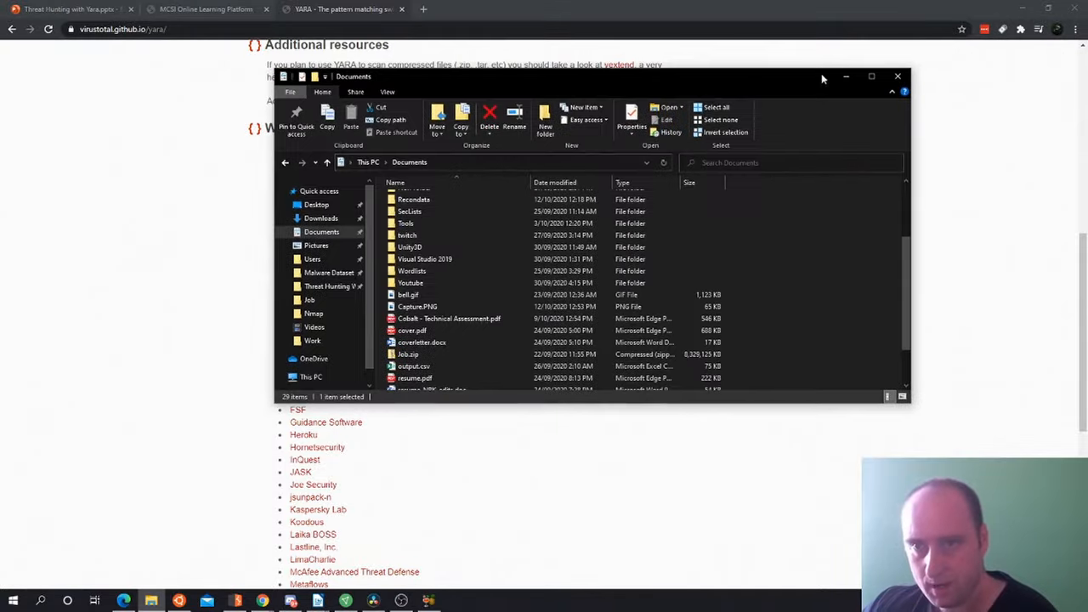
Select the Shared folder in Documents and bring up its context menu
left_click(870, 75)
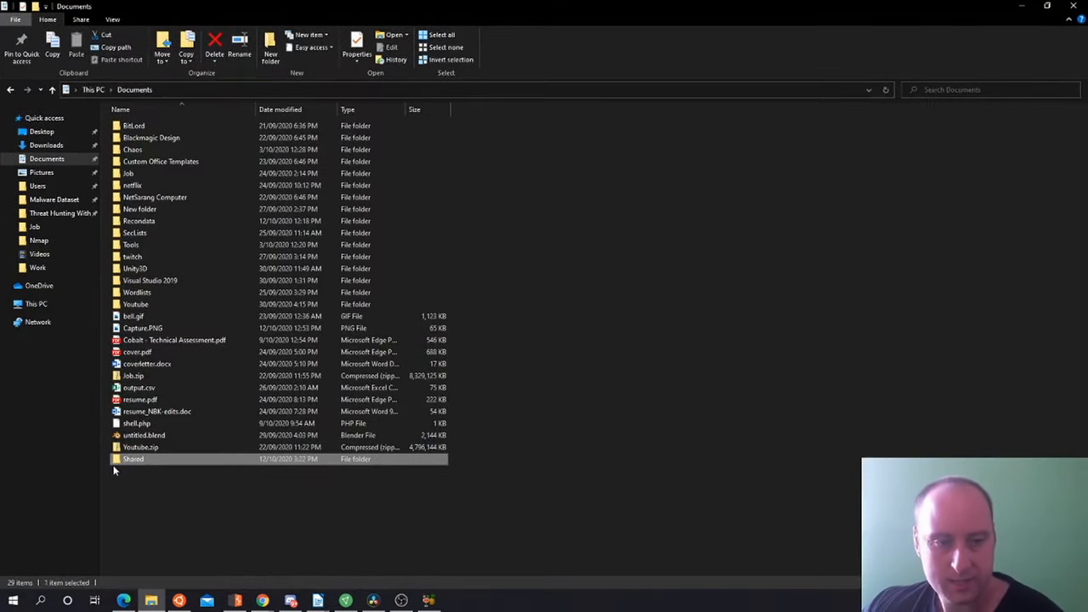
mouse_move(150, 485)
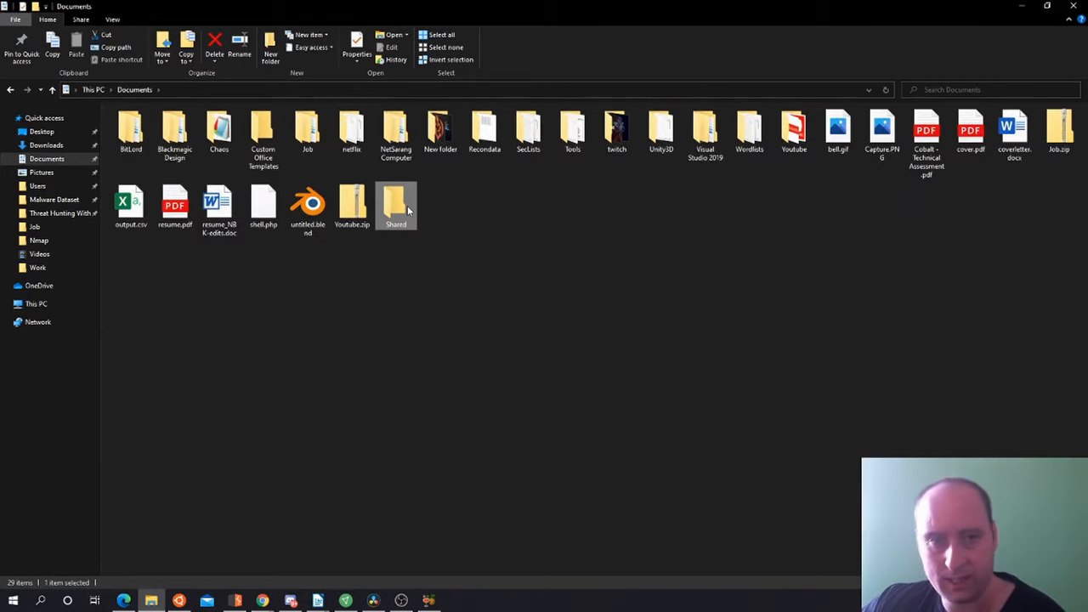
mouse_move(395, 208)
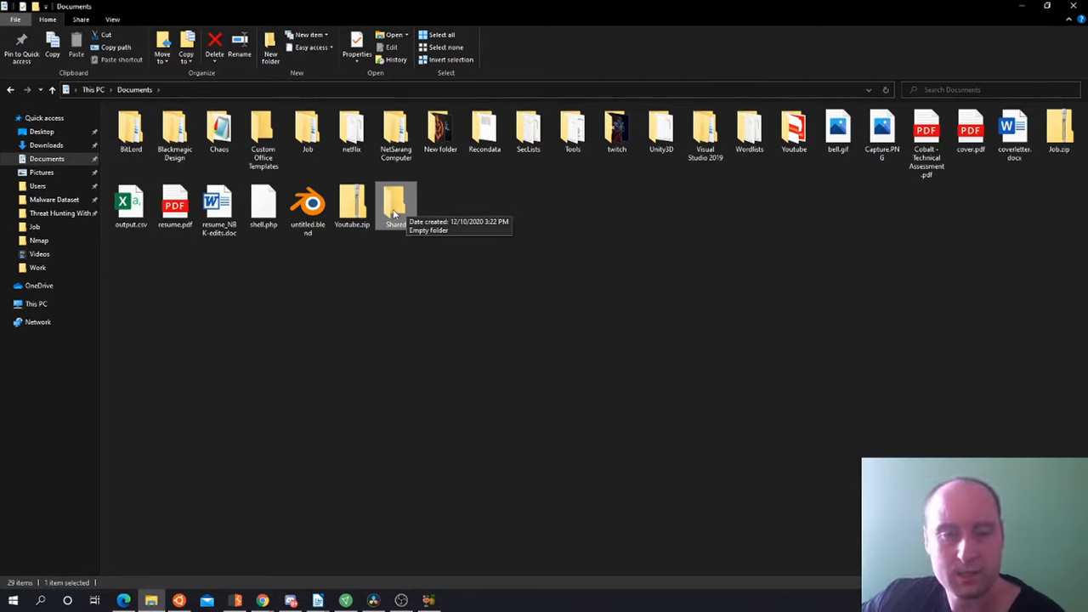
mouse_move(391, 218)
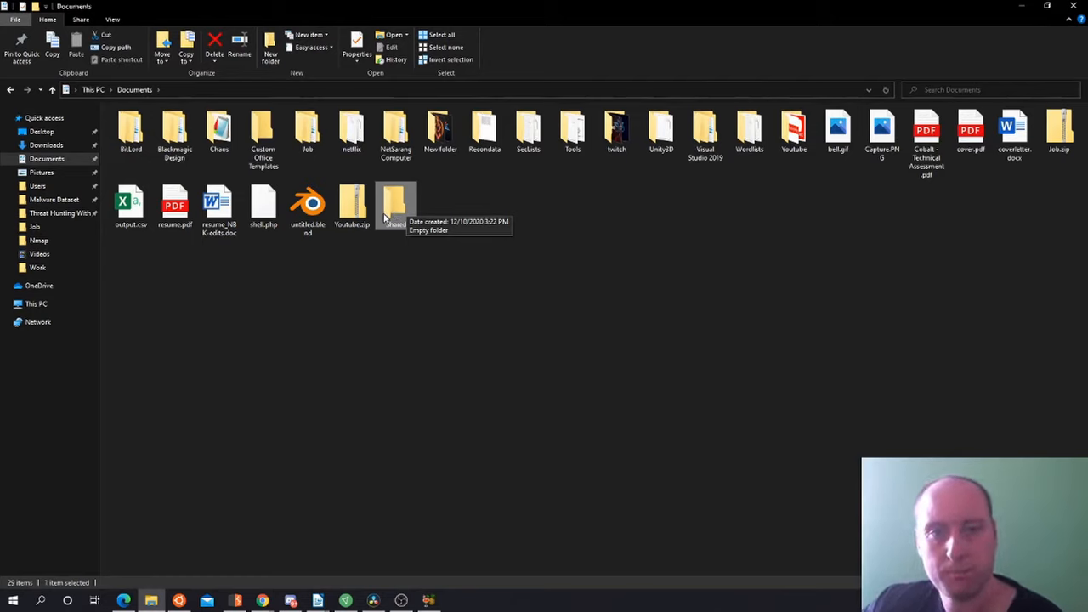
right_click(395, 205)
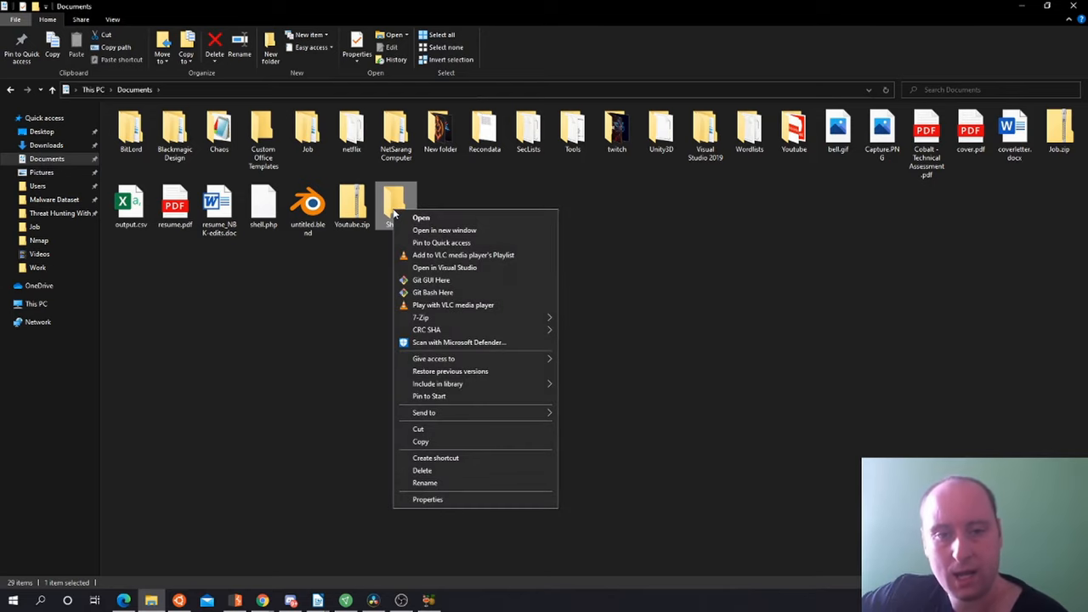
mouse_move(434, 357)
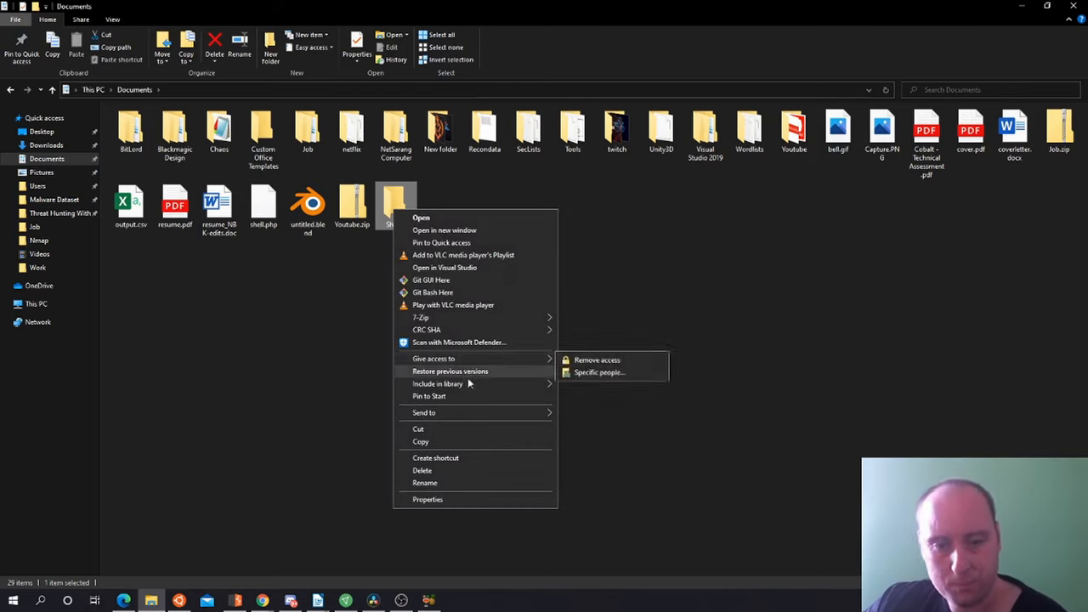
mouse_move(449, 330)
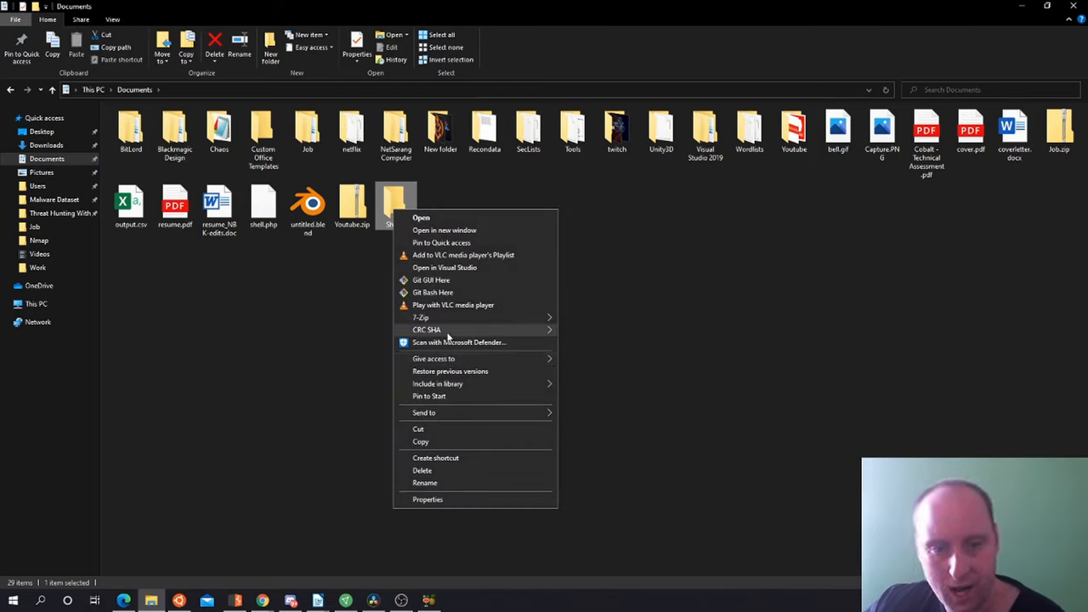
mouse_move(433, 357)
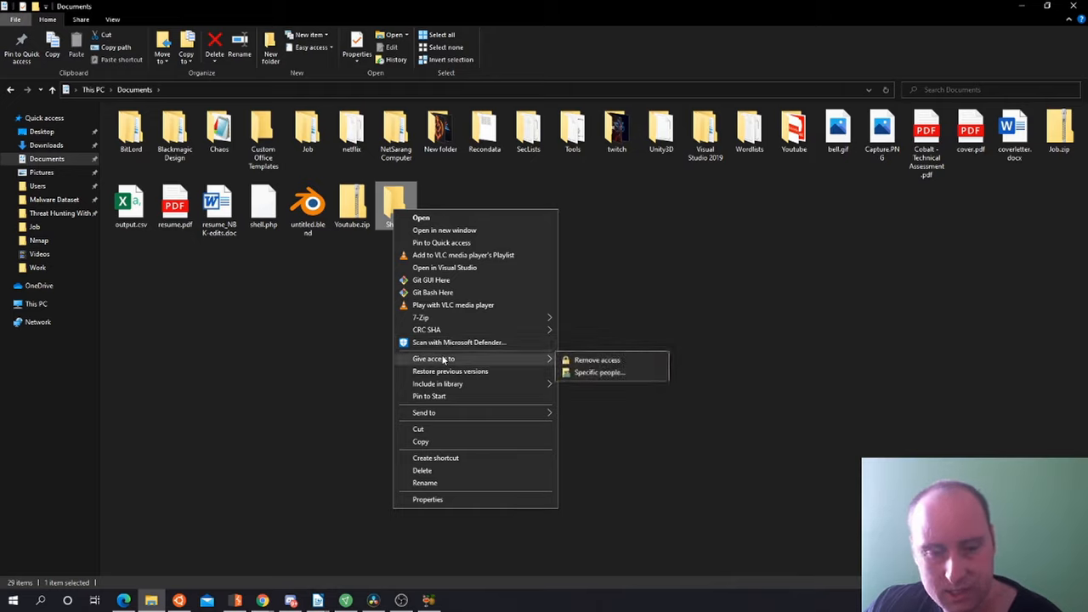
Share the Shared folder on the network with Everyone via its Sharing properties
left_click(429, 500)
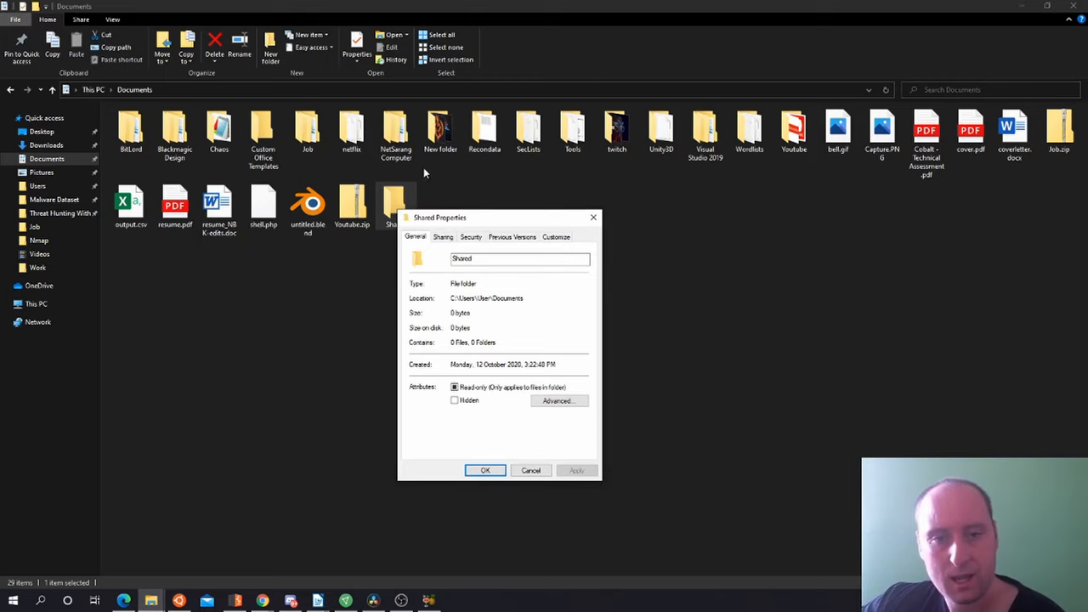
left_click(442, 237)
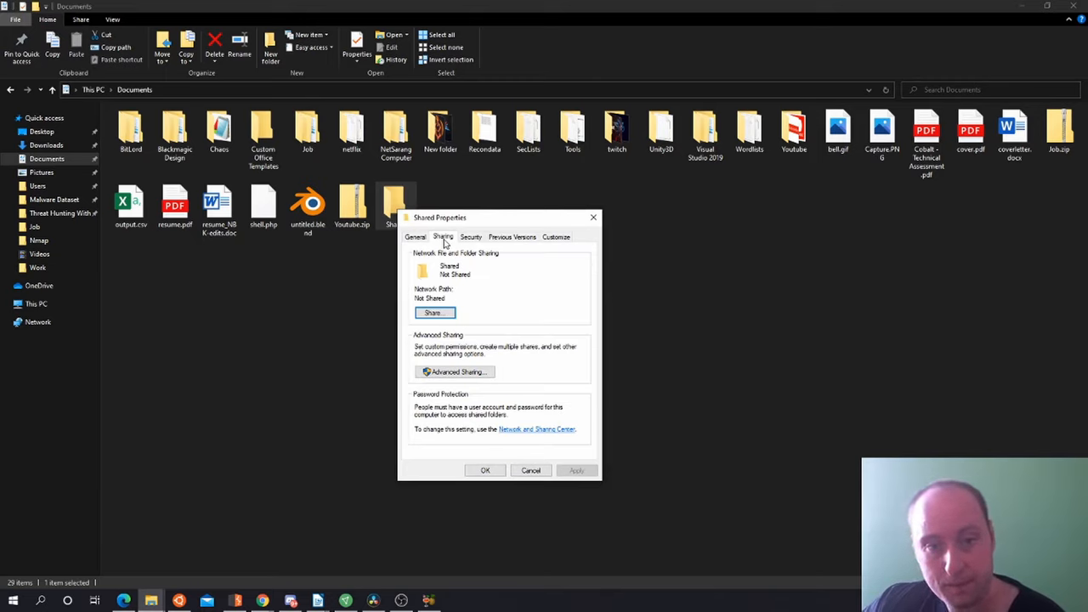
left_click(435, 313)
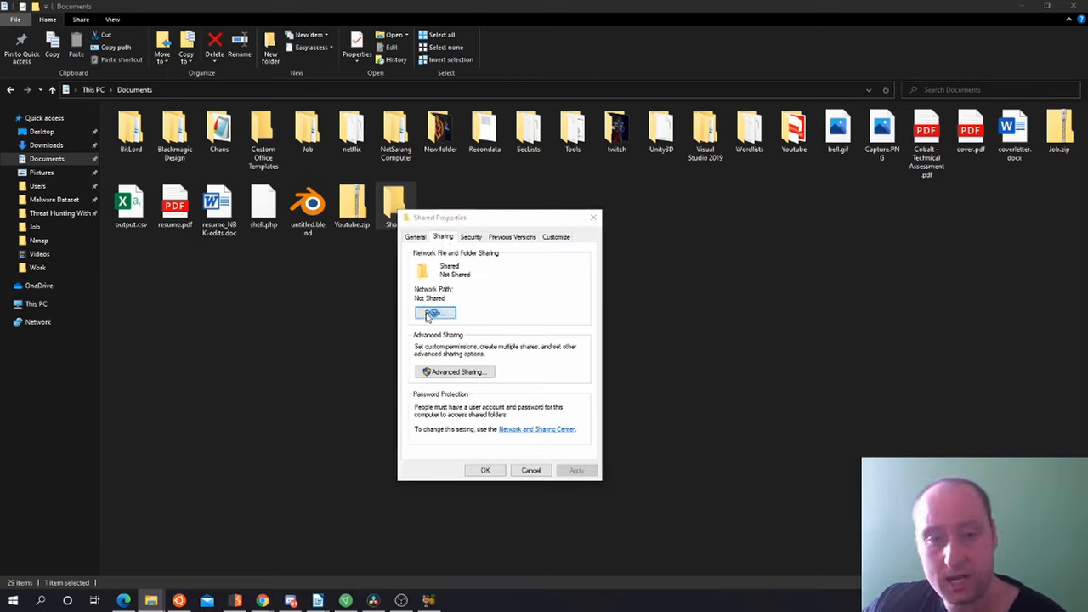
left_click(435, 312)
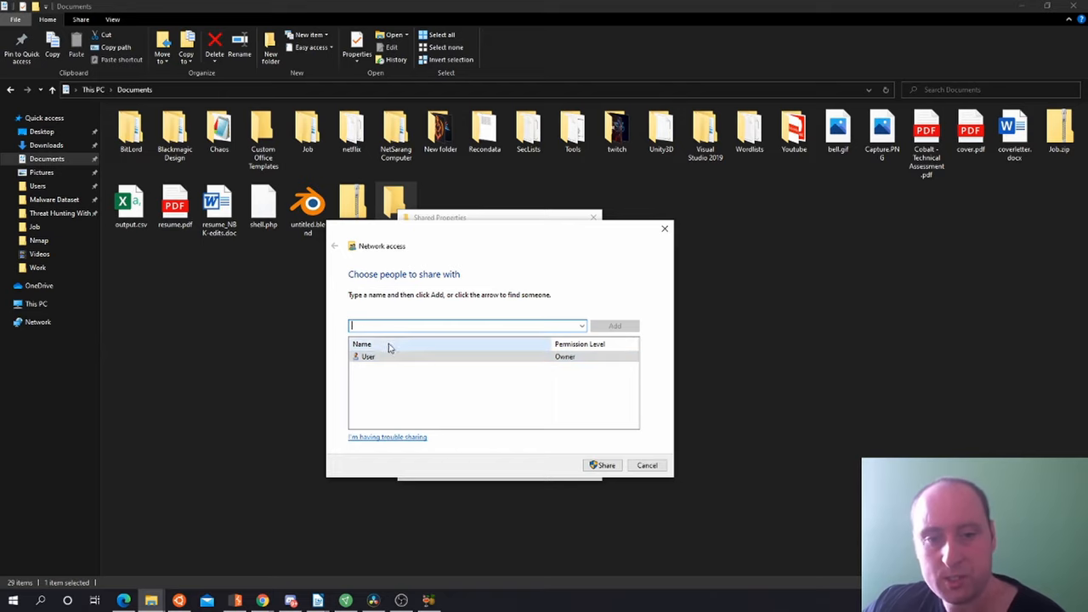
left_click(367, 357)
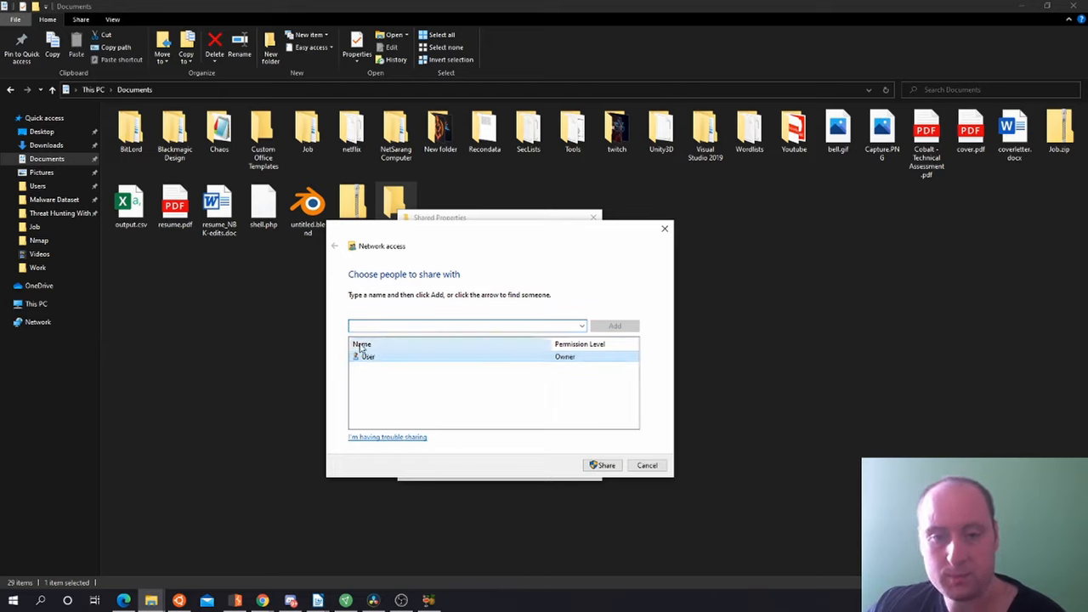
left_click(466, 326)
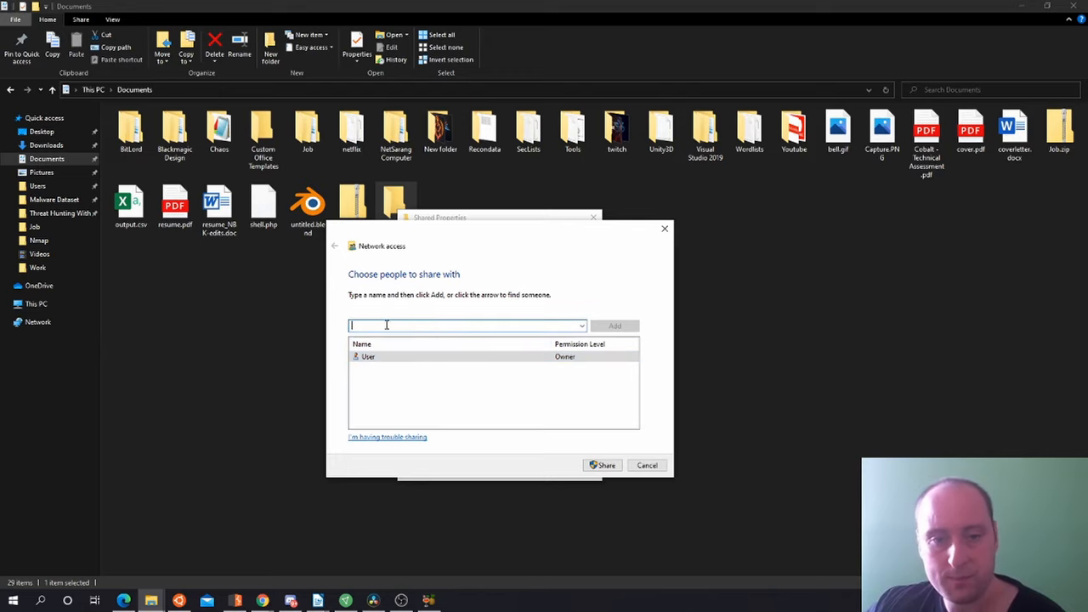
left_click(582, 326)
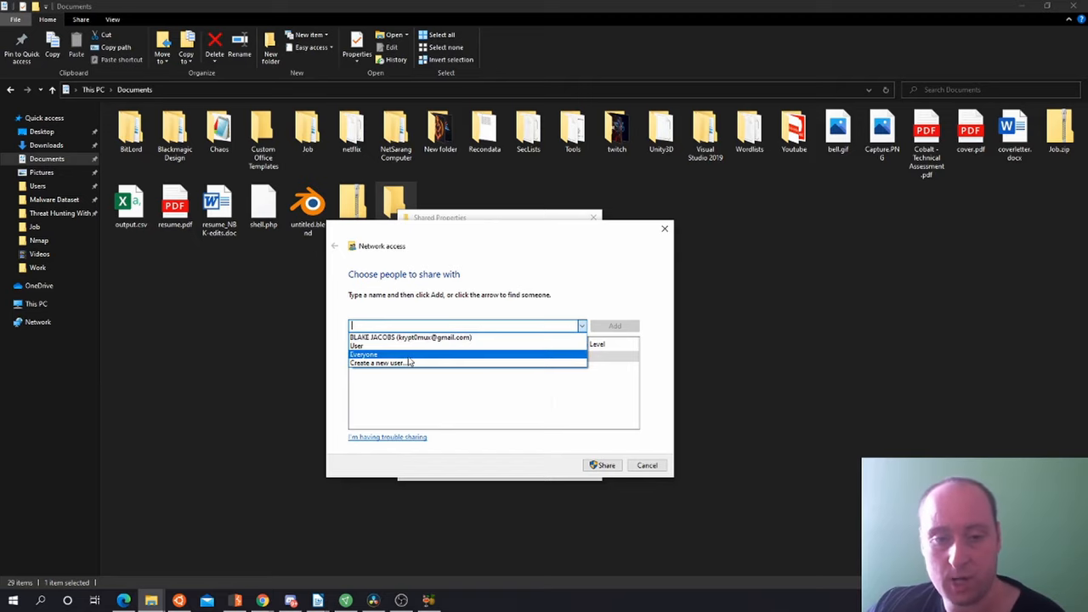
mouse_move(385, 355)
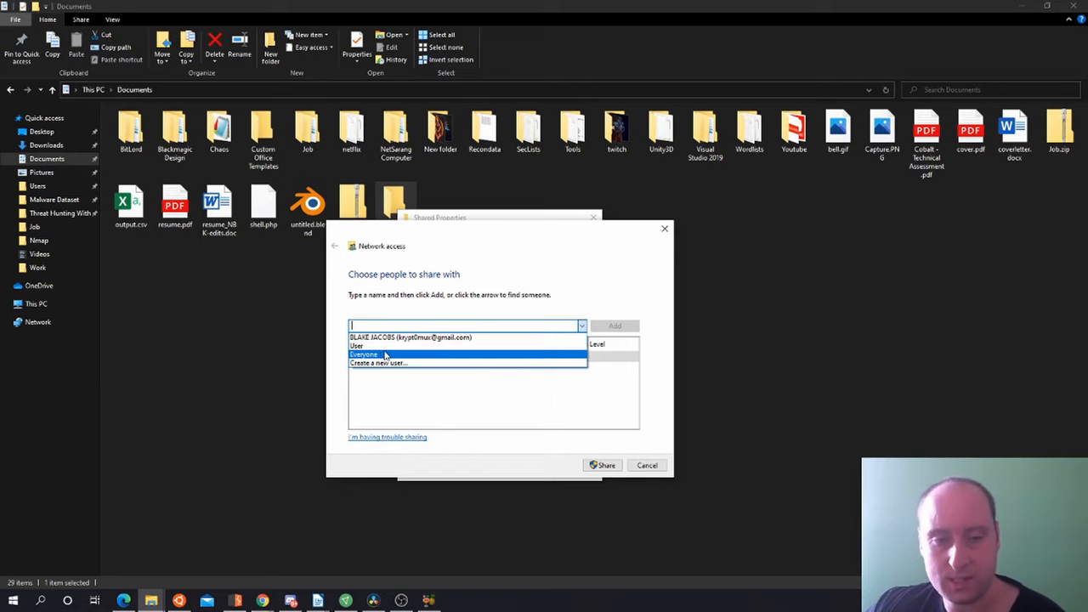
mouse_move(357, 347)
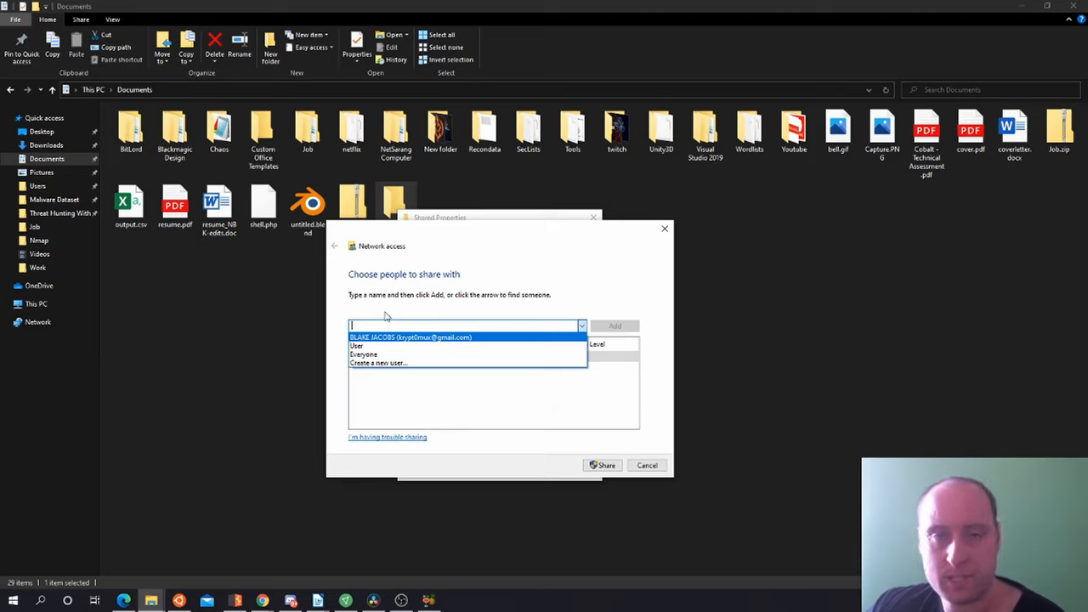
mouse_move(389, 306)
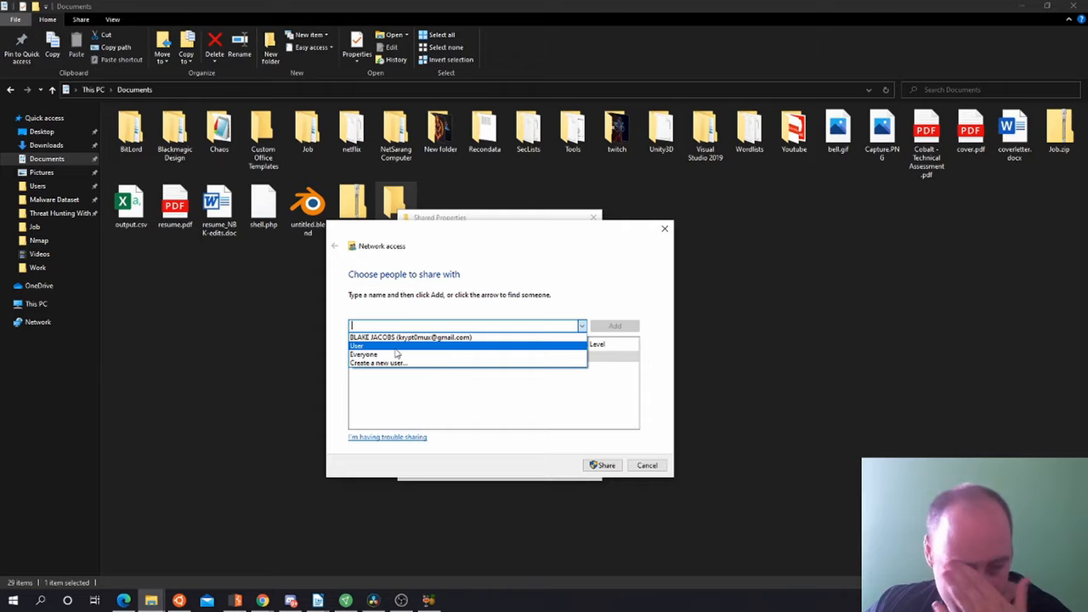
mouse_move(412, 337)
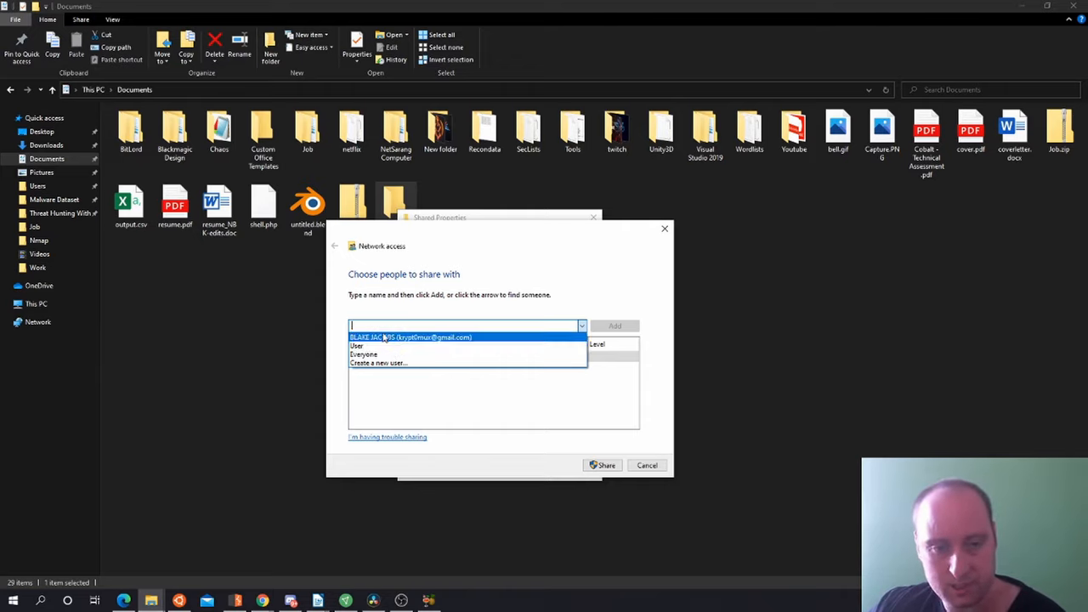
left_click(356, 347)
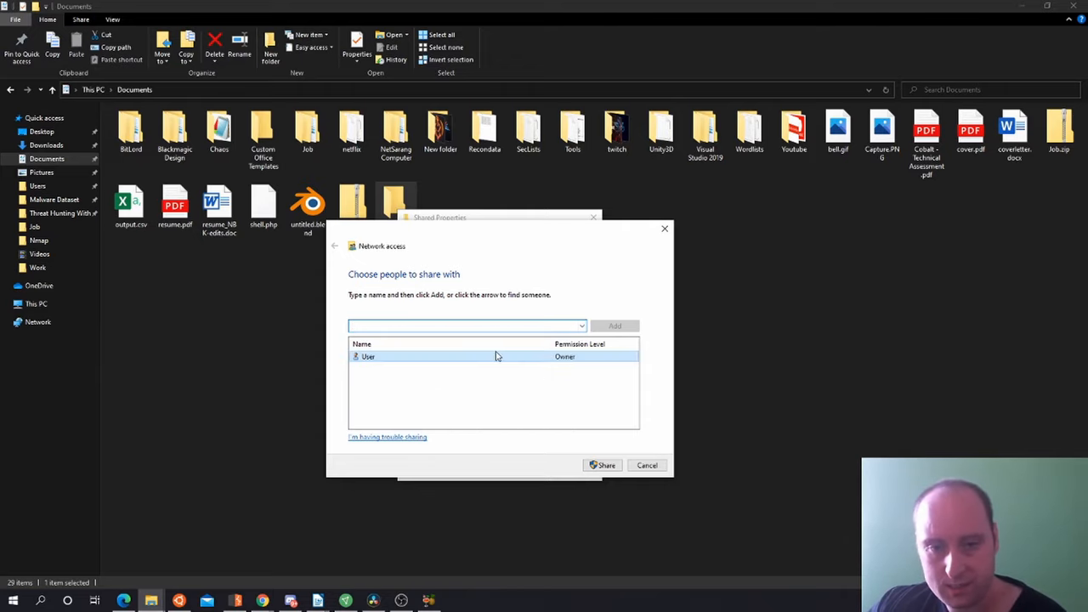
left_click(602, 466)
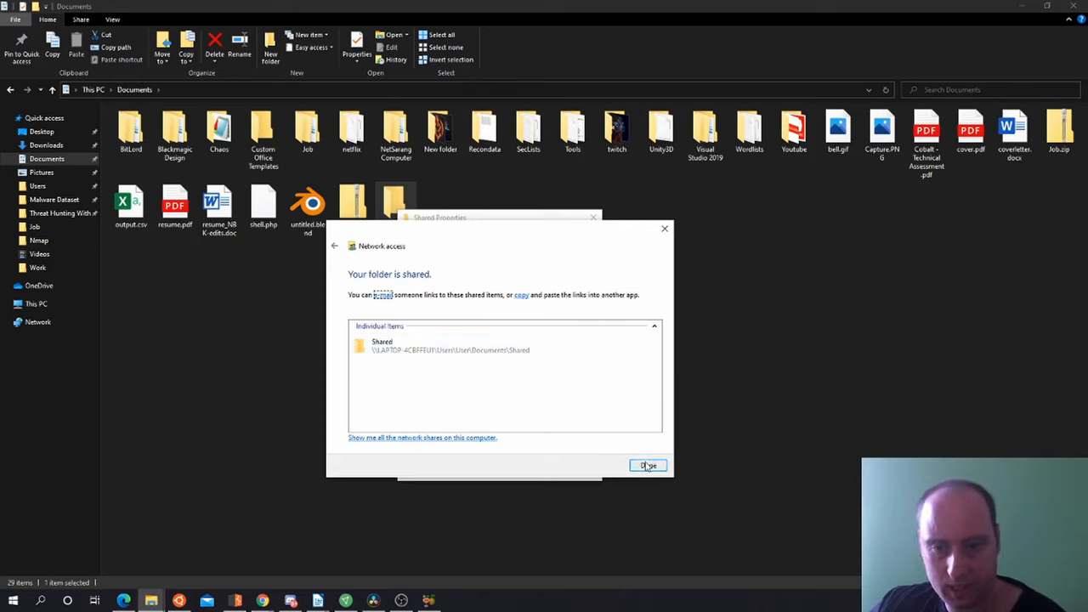
Review and accept the Advanced Sharing permissions for Everyone on the Shared folder
left_click(648, 466)
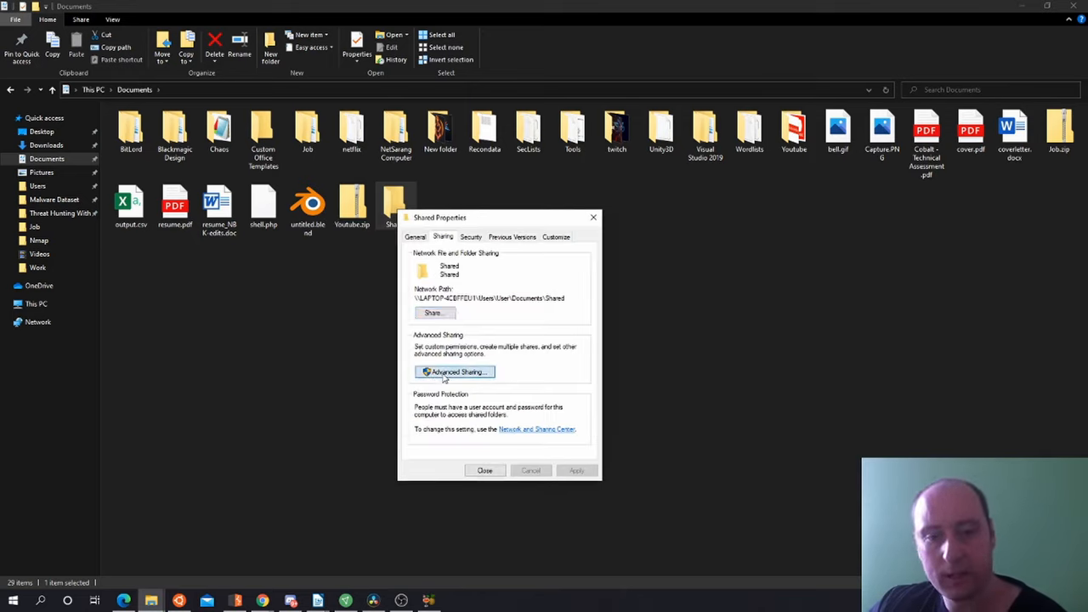
left_click(456, 372)
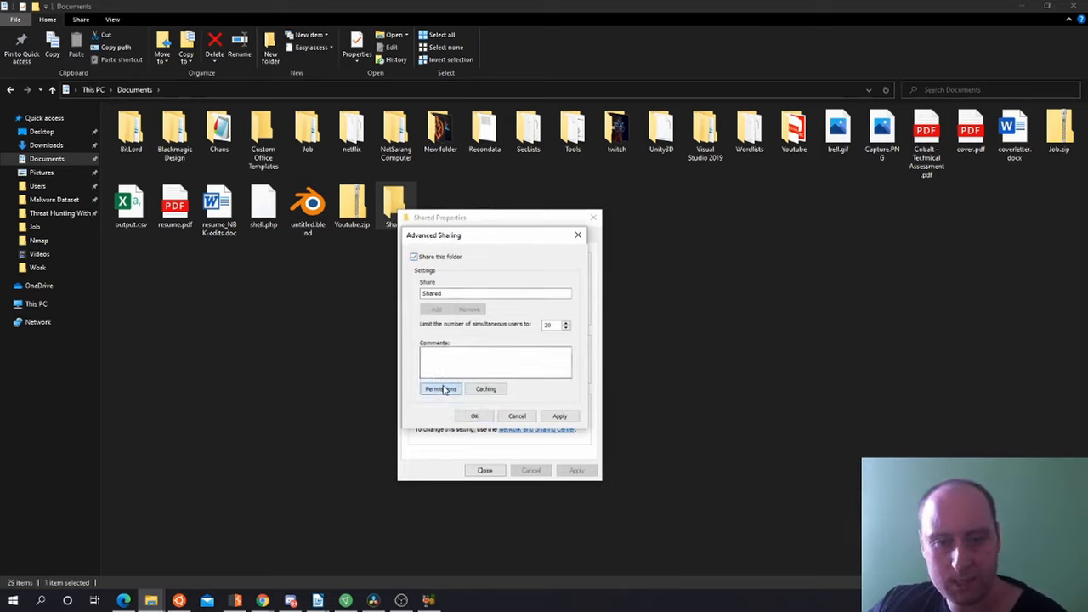
left_click(440, 388)
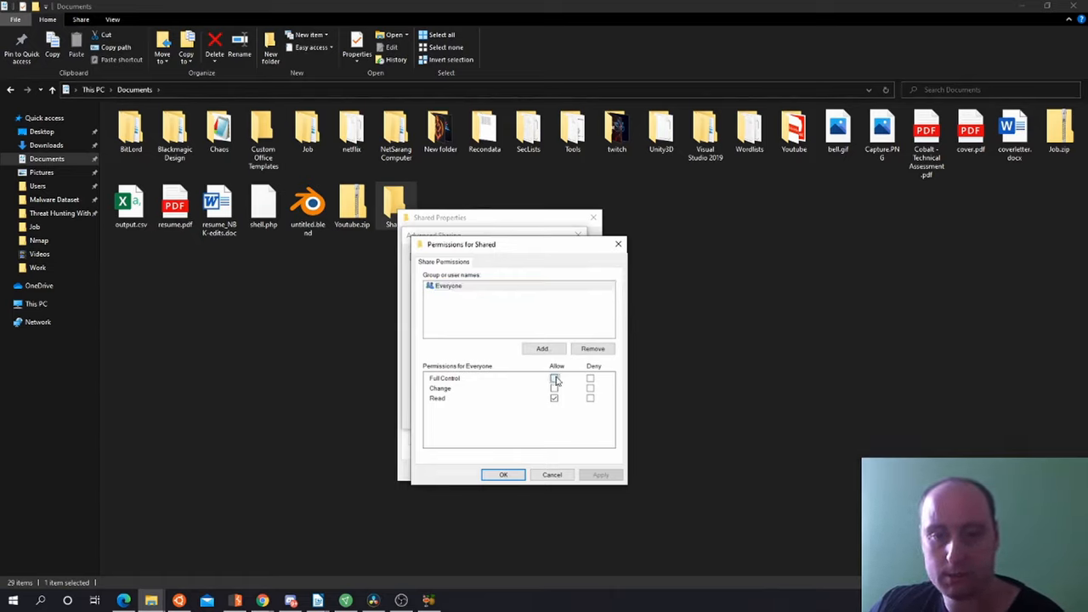
left_click(503, 474)
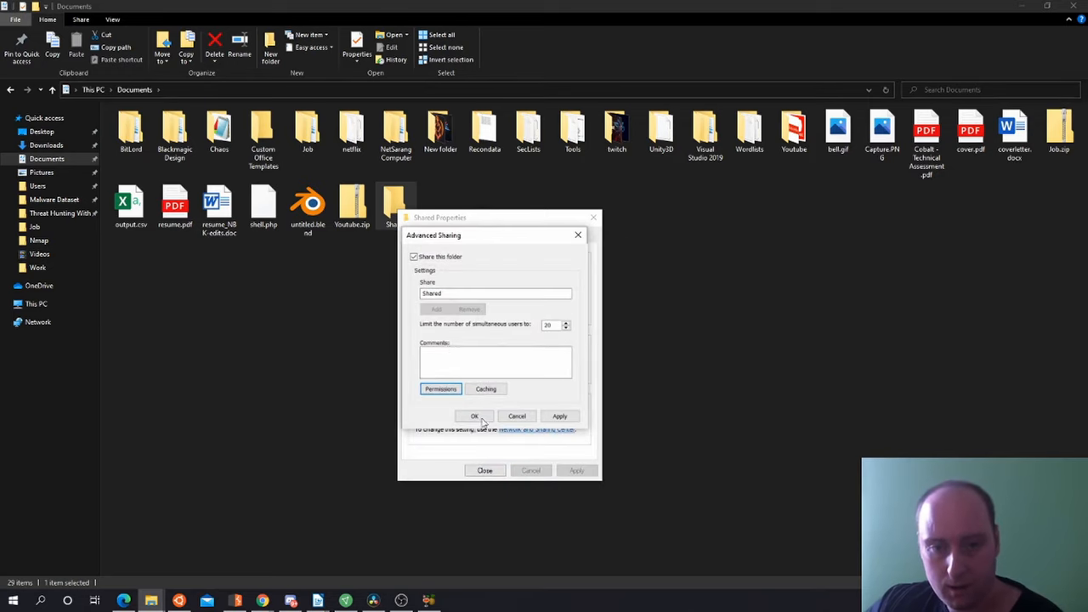
left_click(476, 415)
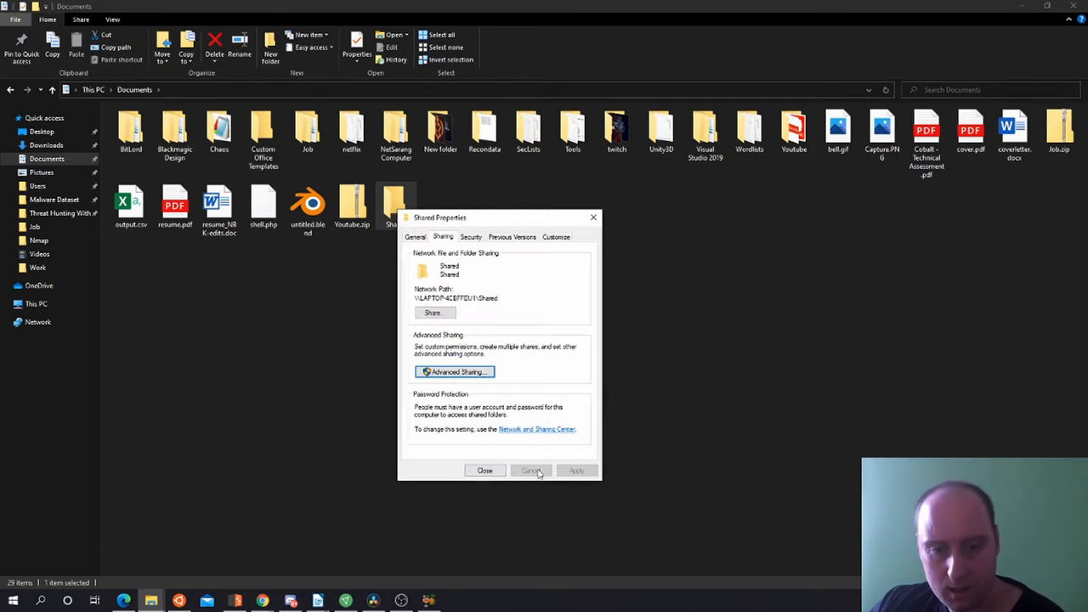
Recheck the Shared folder's Advanced Sharing settings and close its properties
right_click(395, 200)
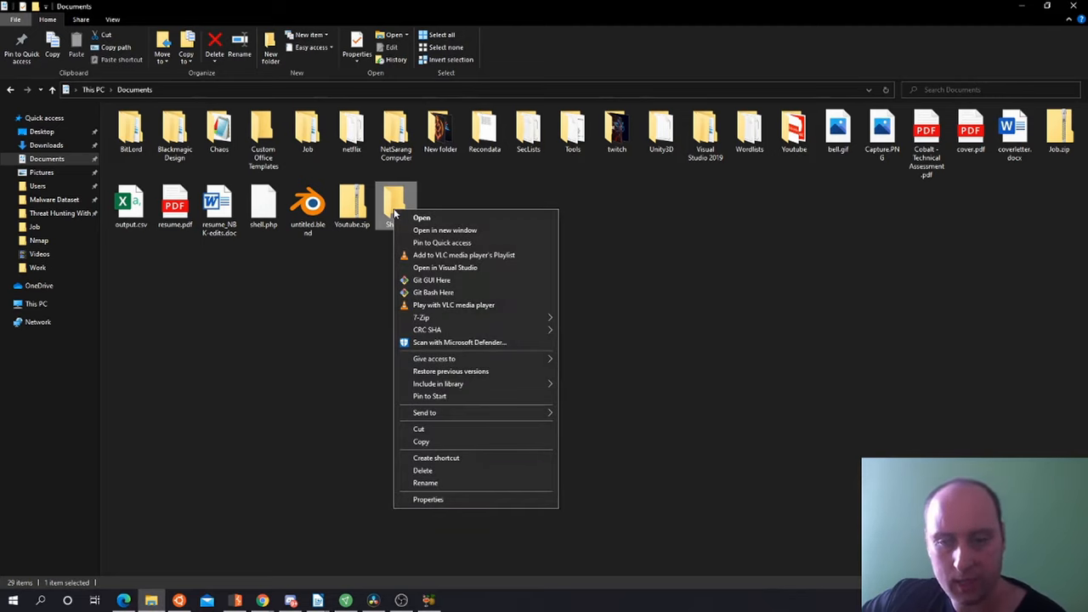
left_click(428, 500)
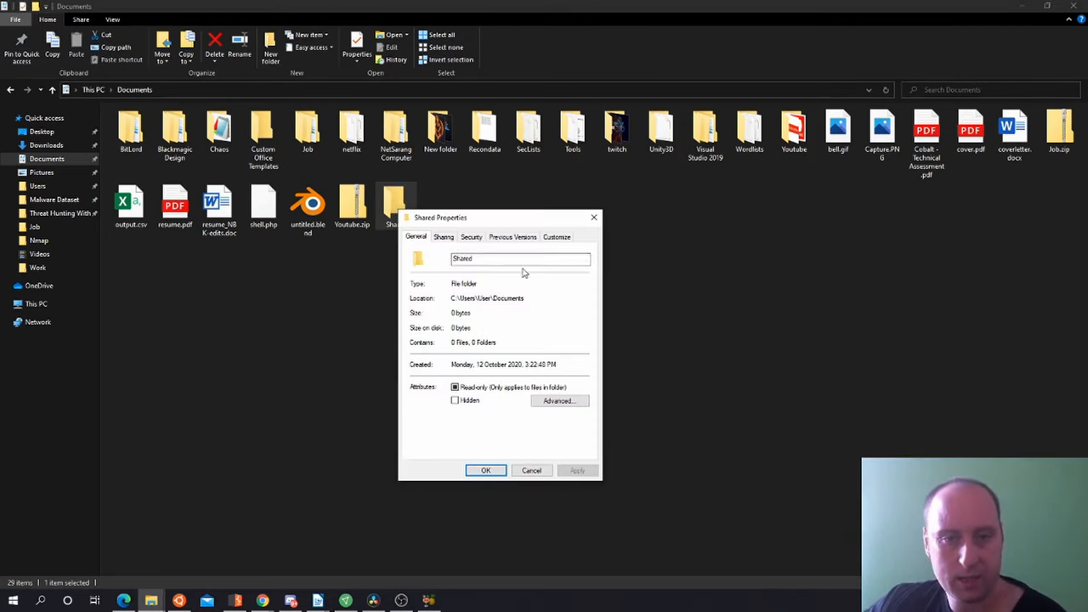
left_click(442, 237)
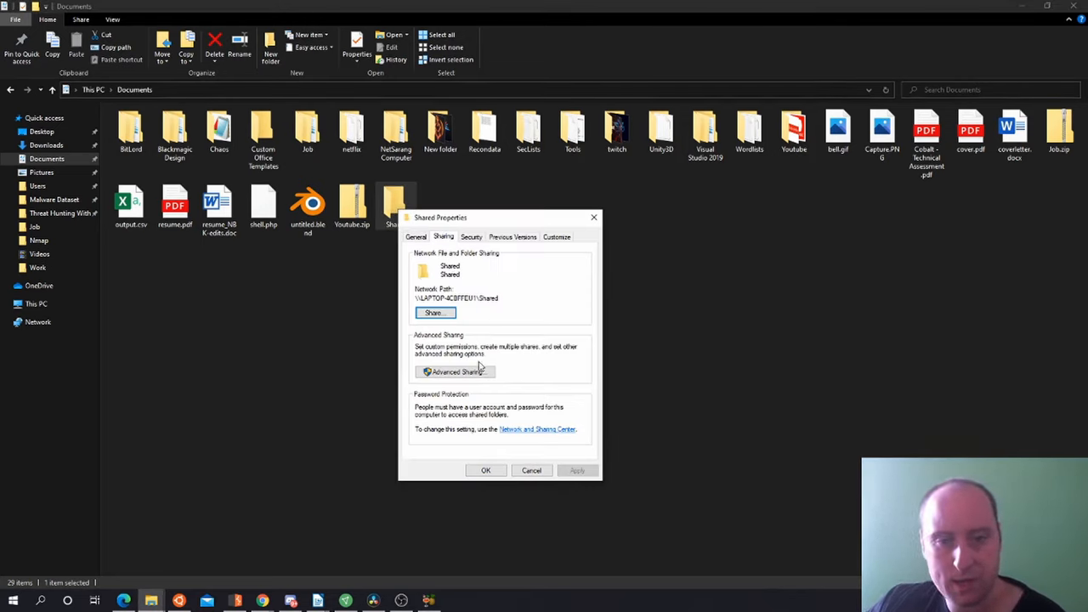
left_click(453, 371)
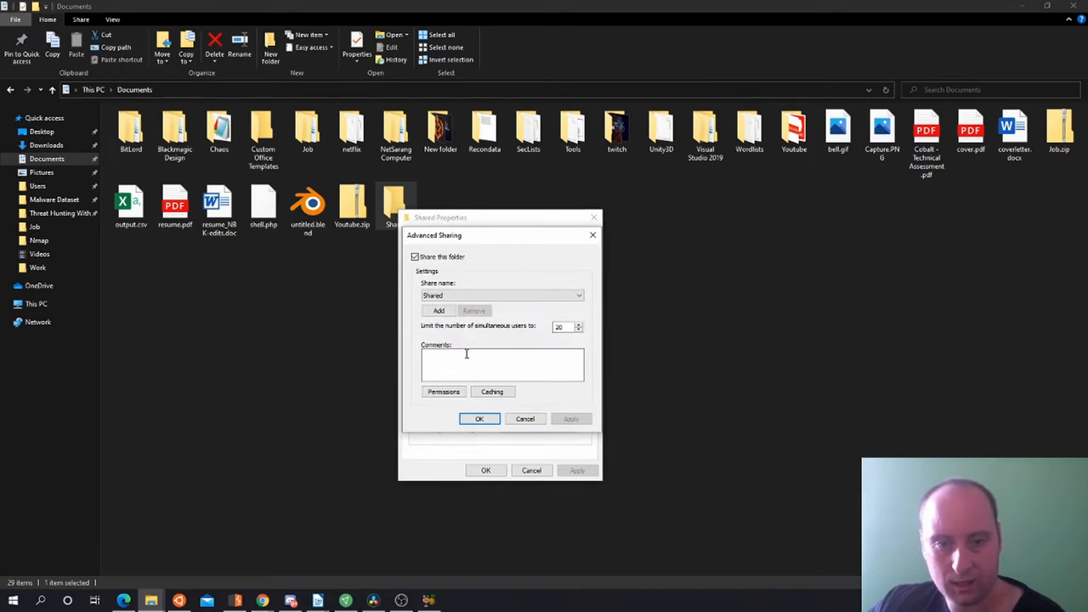
left_click(480, 418)
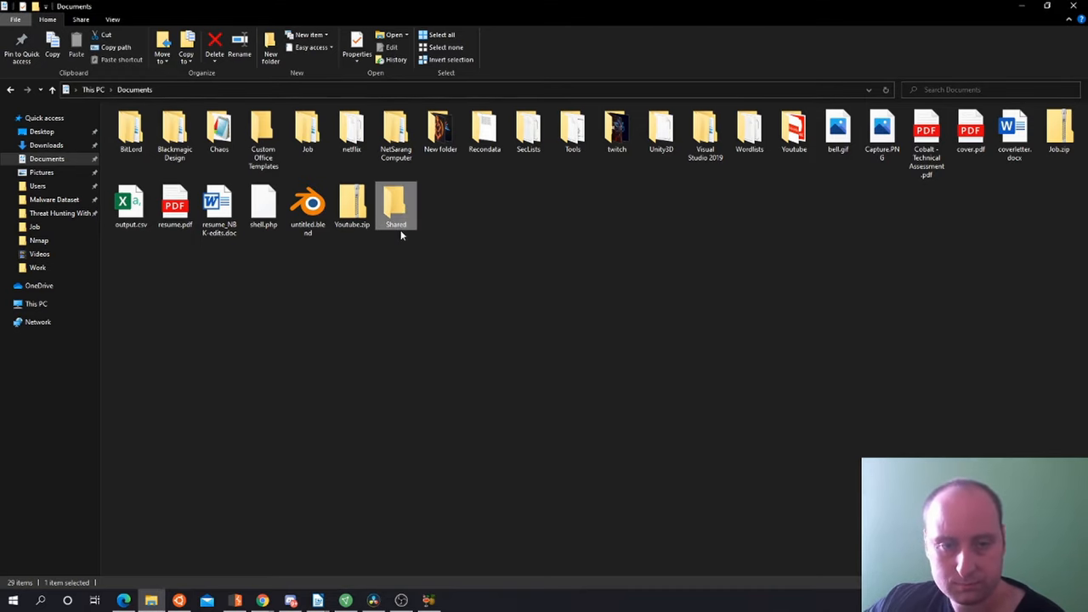
left_click(442, 197)
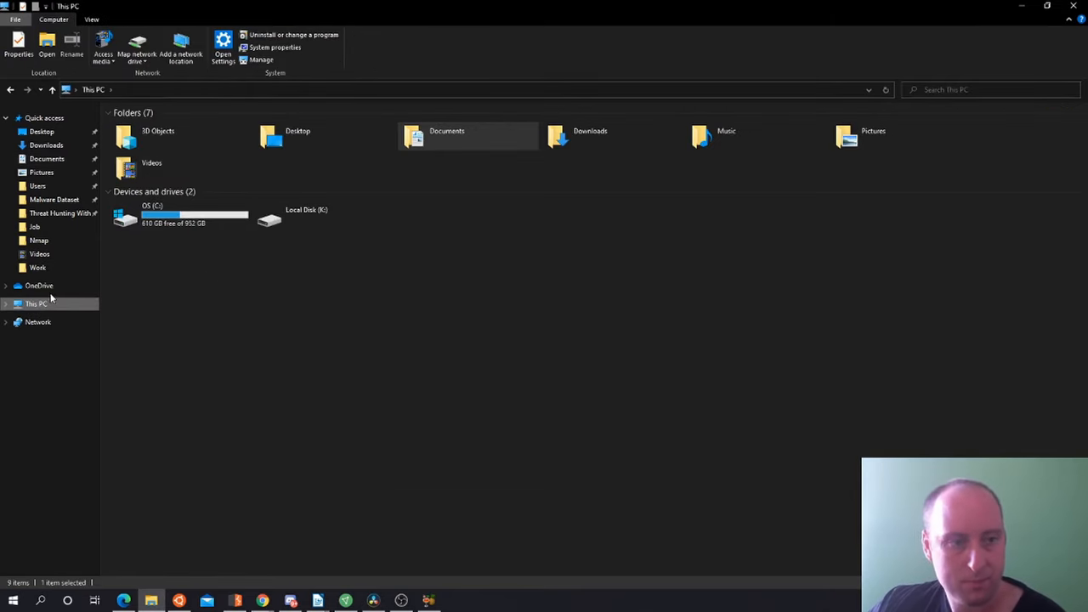
left_click(37, 321)
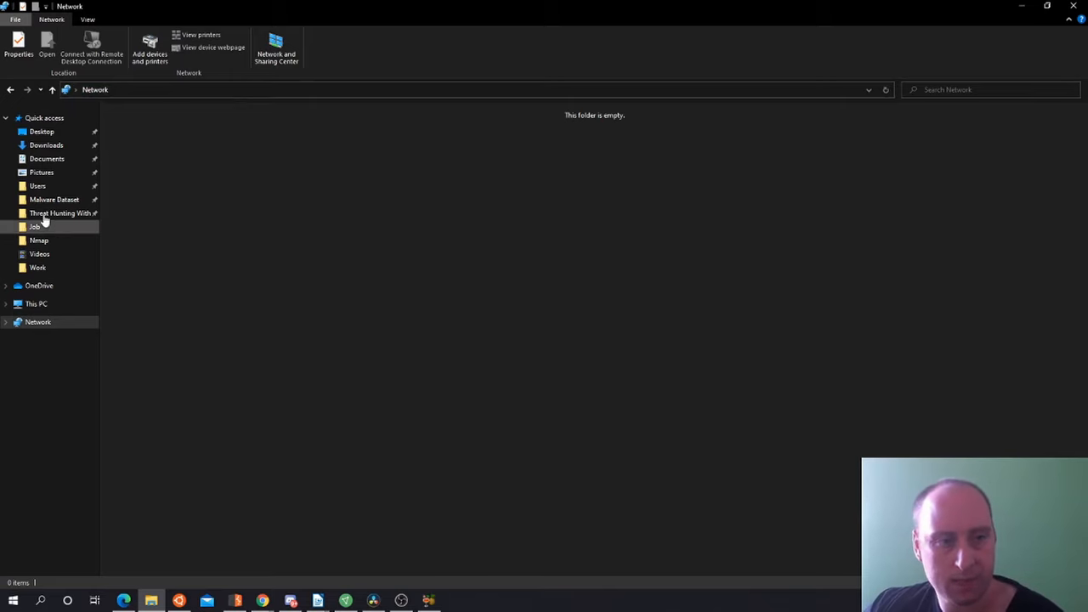
left_click(36, 303)
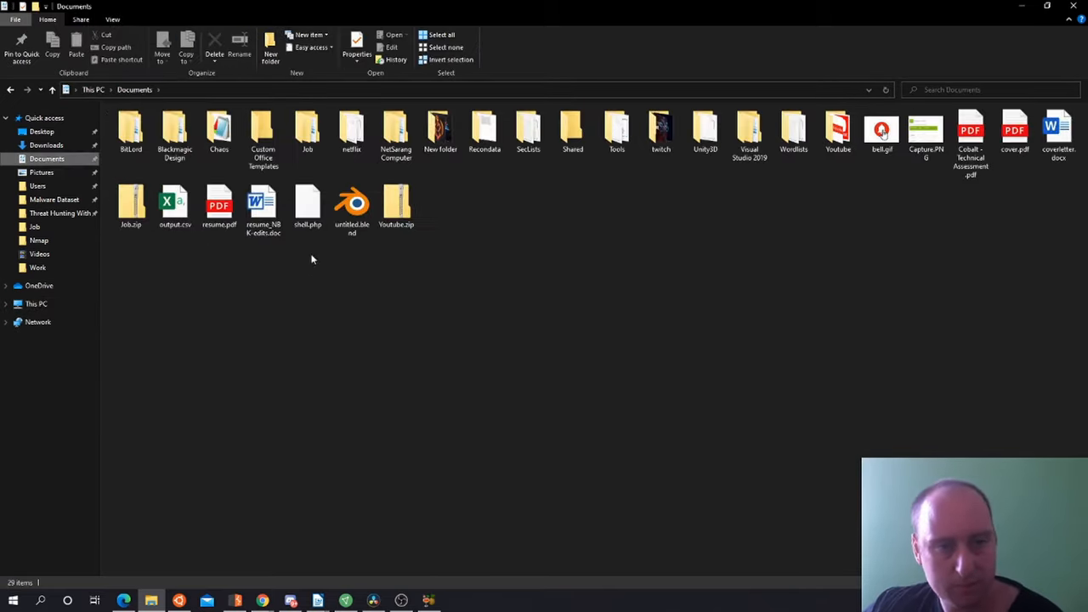
mouse_move(799, 161)
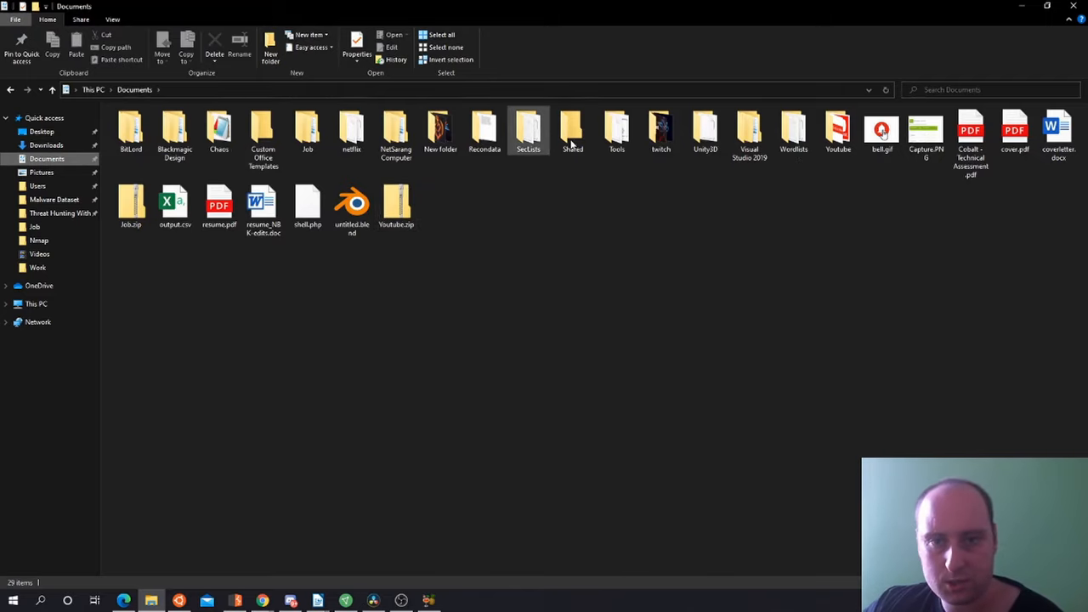
right_click(571, 129)
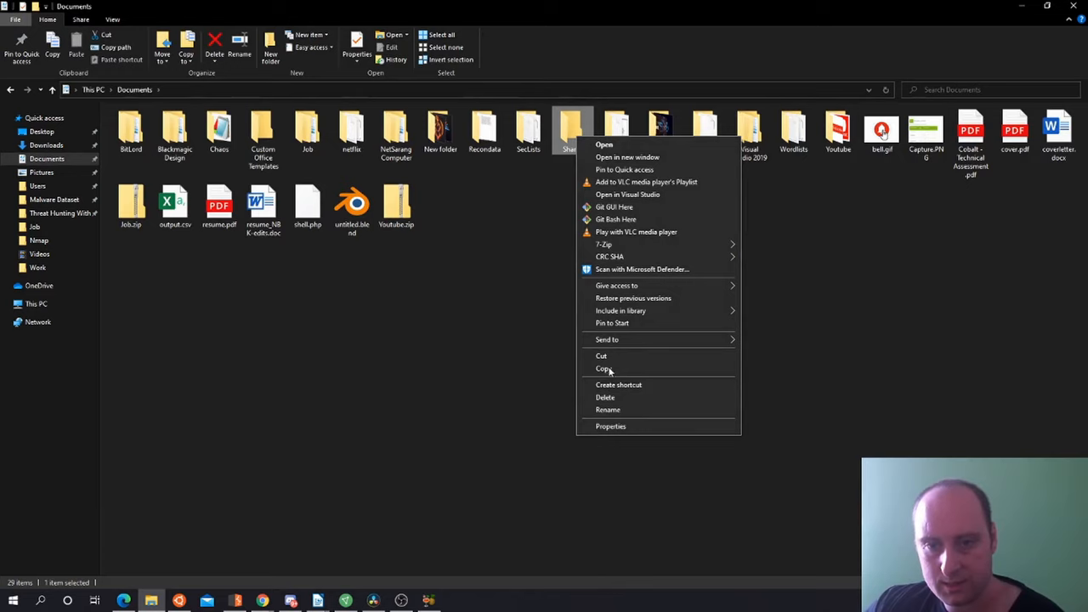
left_click(611, 425)
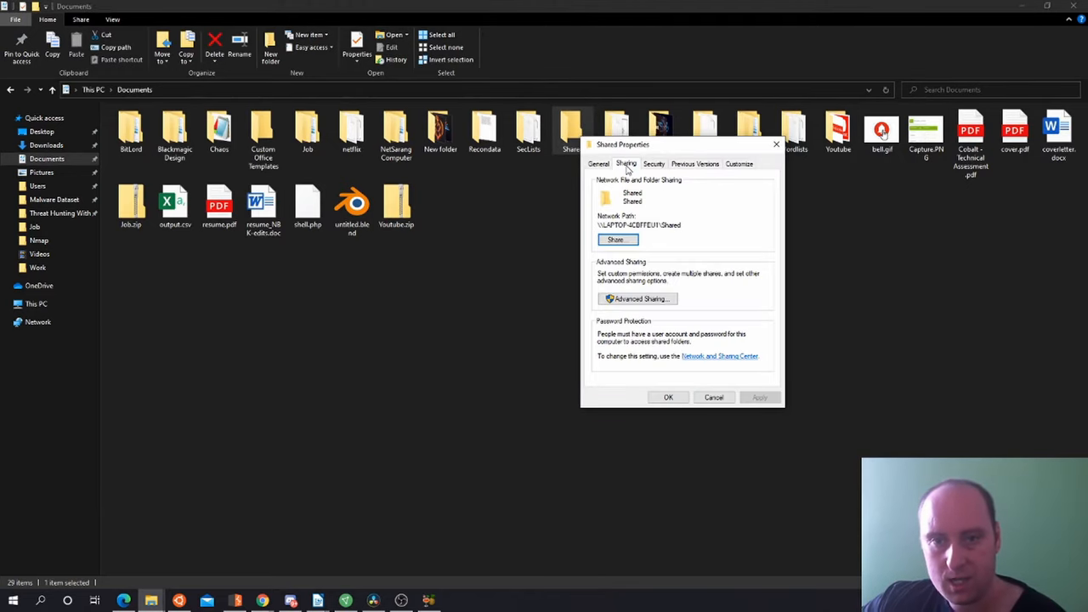
left_click(654, 225)
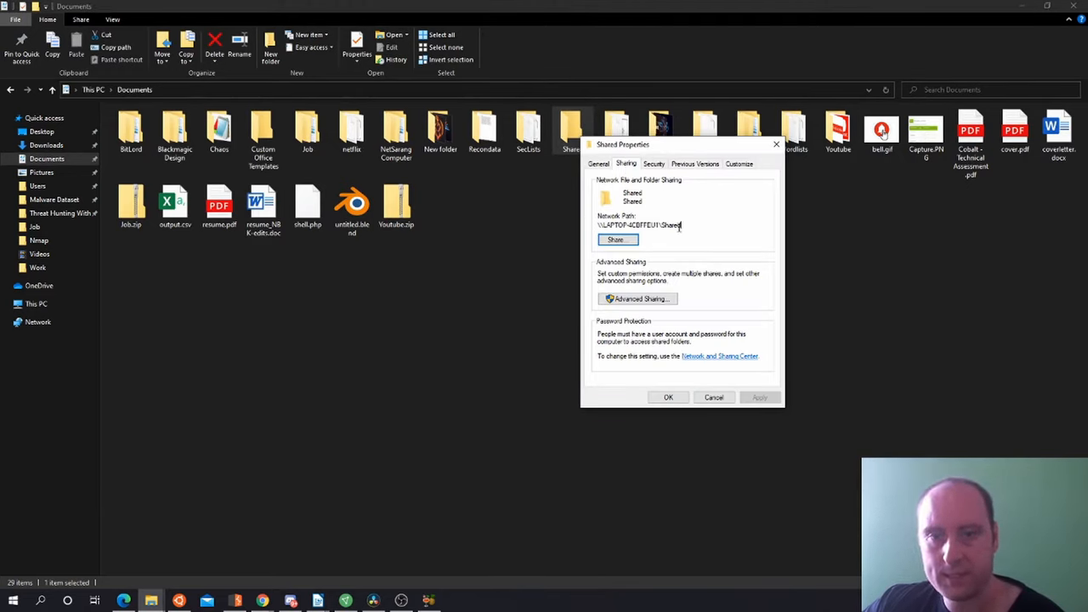
right_click(642, 225)
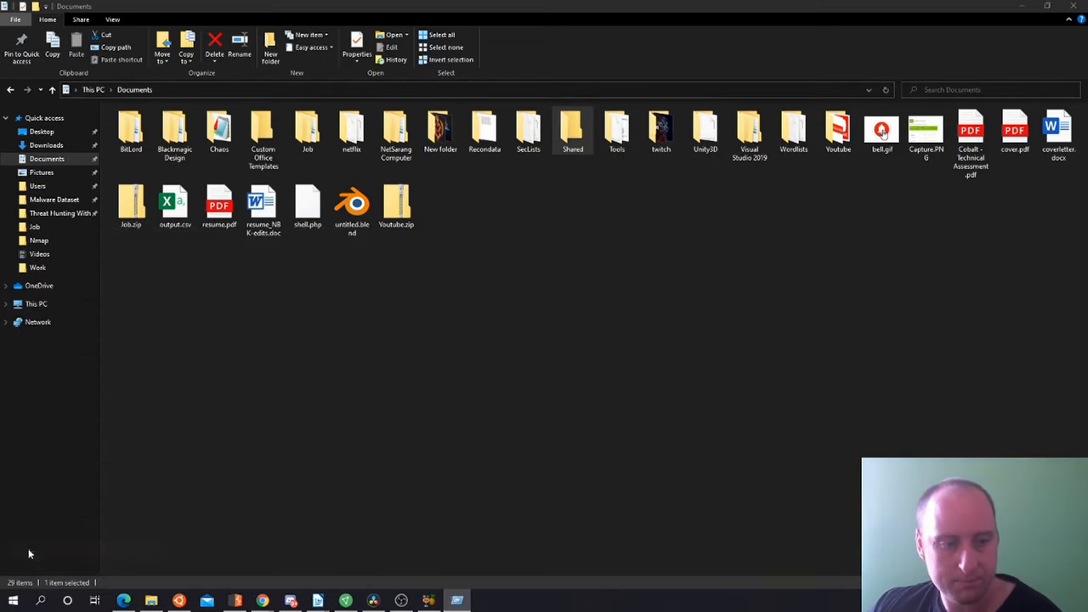
mouse_move(405, 510)
type("\\\\LAPTOP-4CBFFEU1\\Shared")
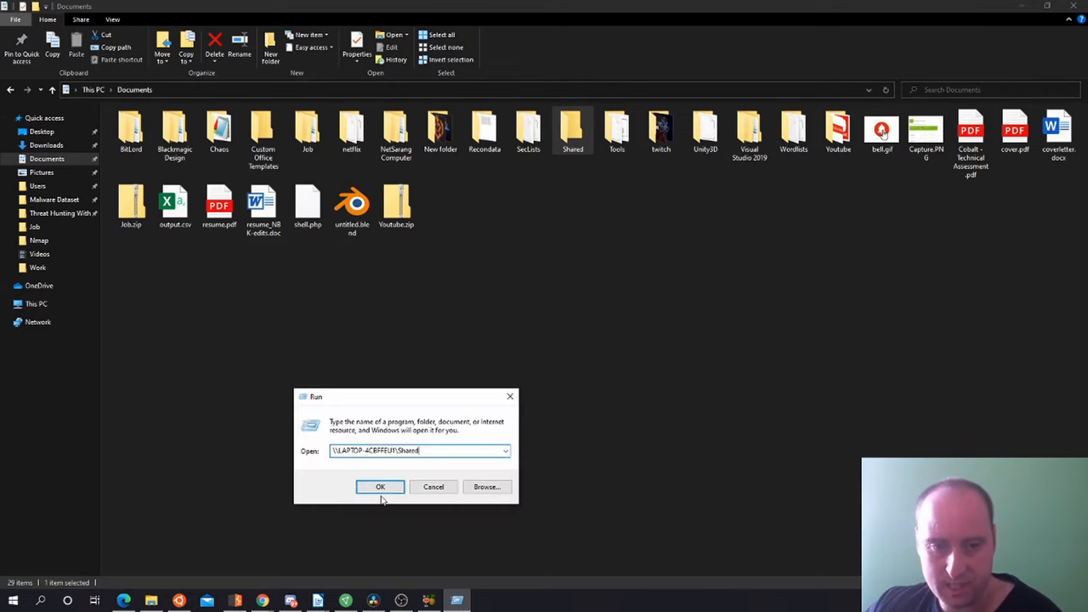
left_click(380, 487)
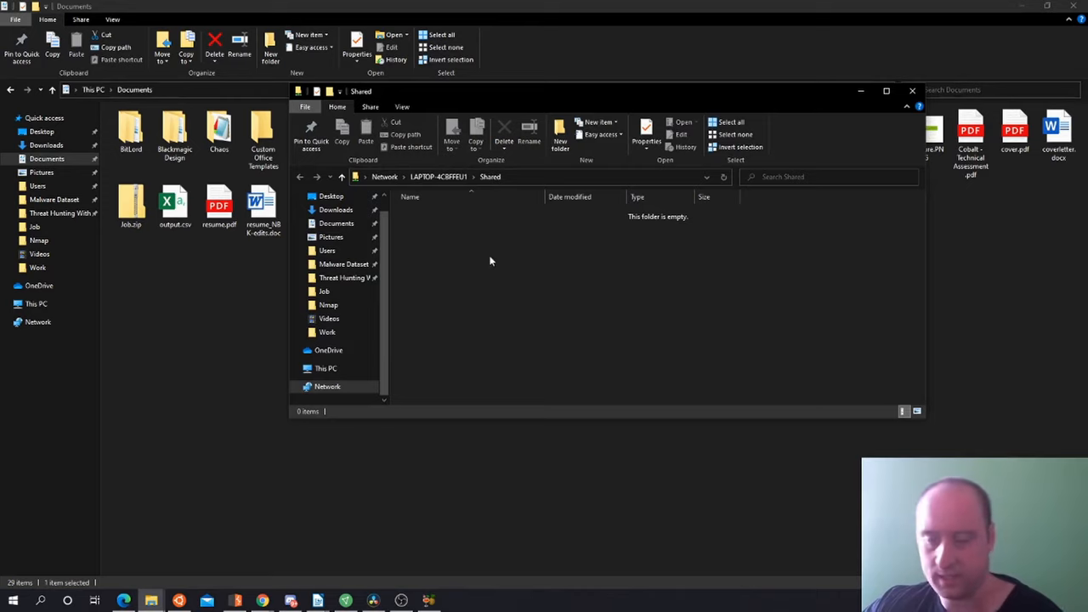
mouse_move(513, 246)
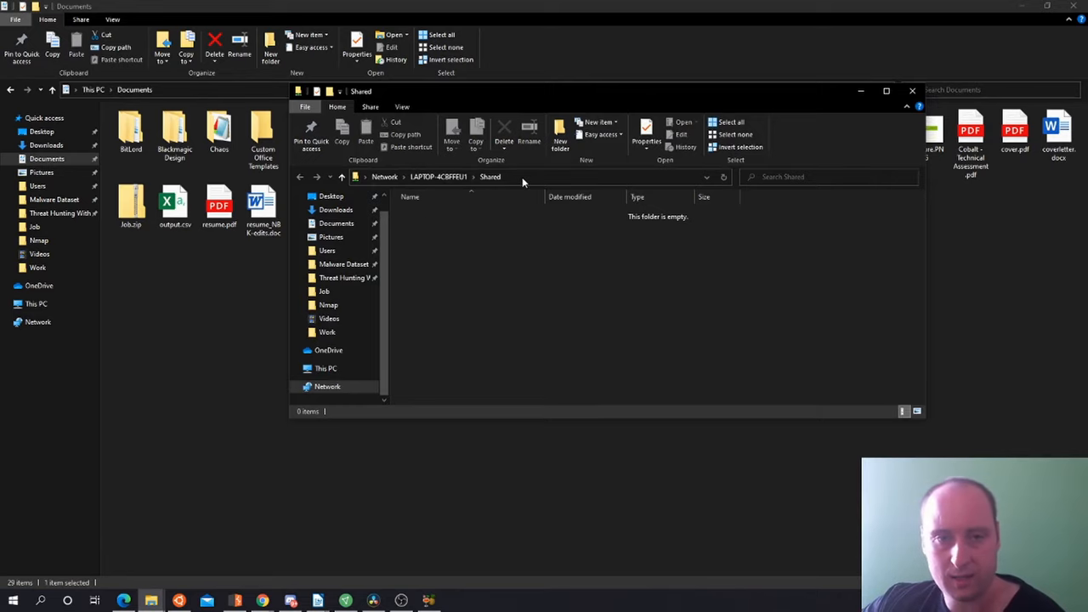
left_click(511, 176)
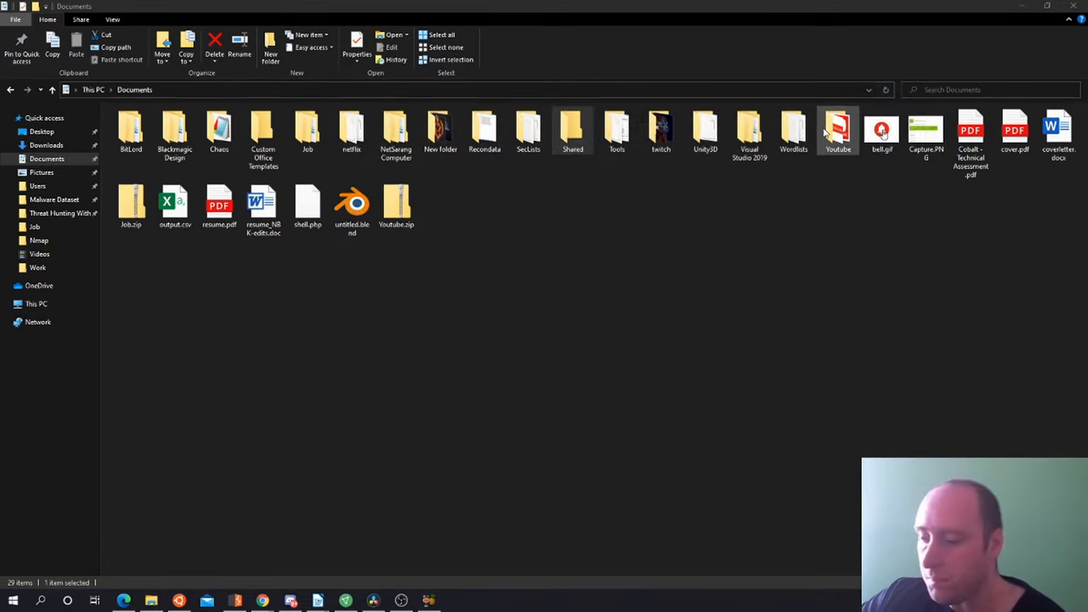
Inside Shared, create a good_files folder with a Windows 7 subfolder
left_click(571, 133)
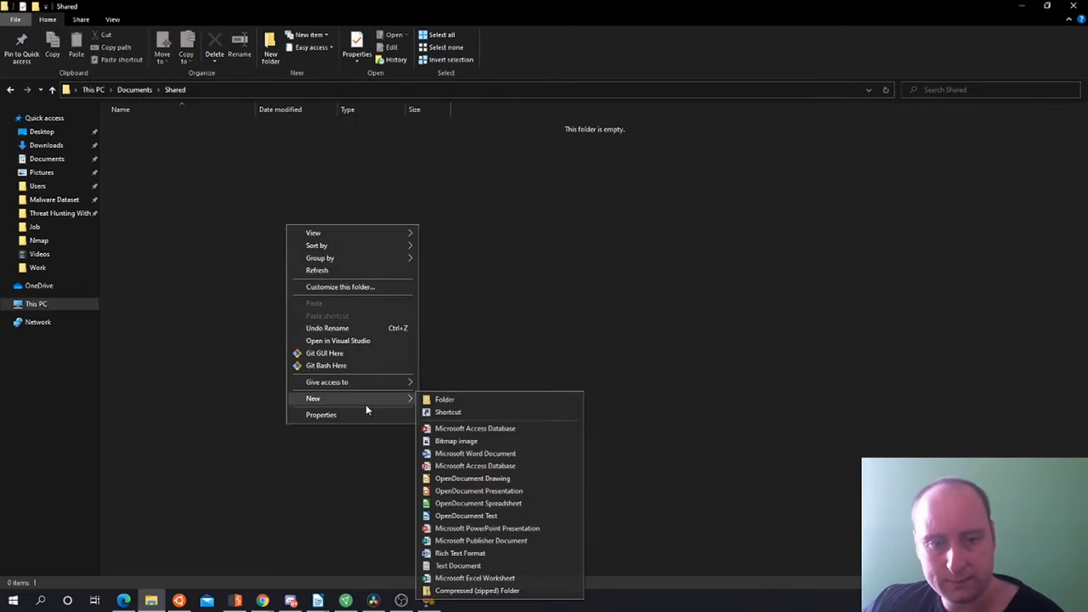
left_click(445, 400)
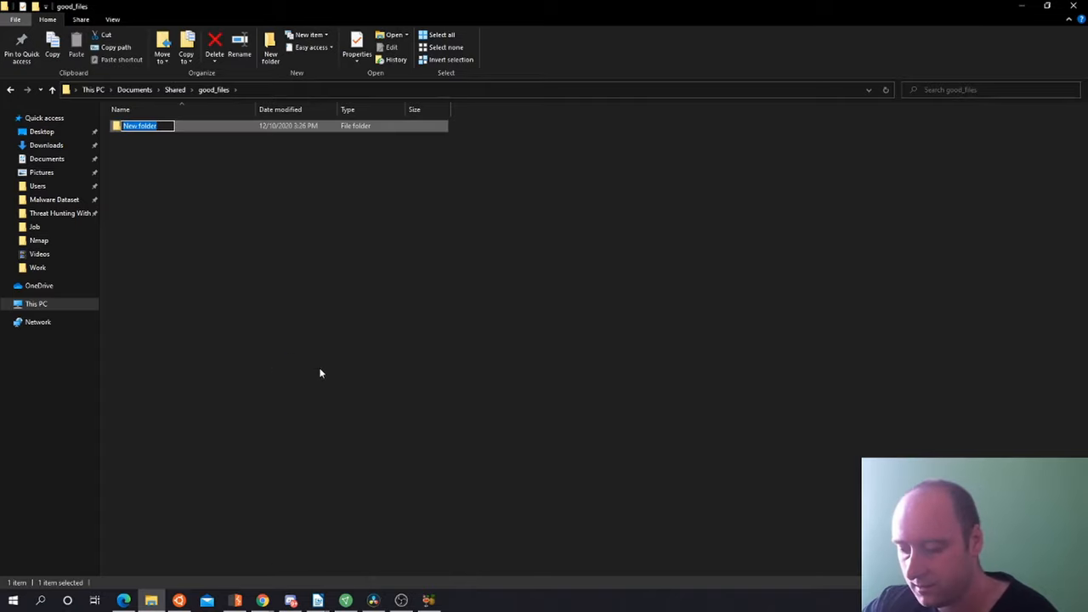
type("Windows 7")
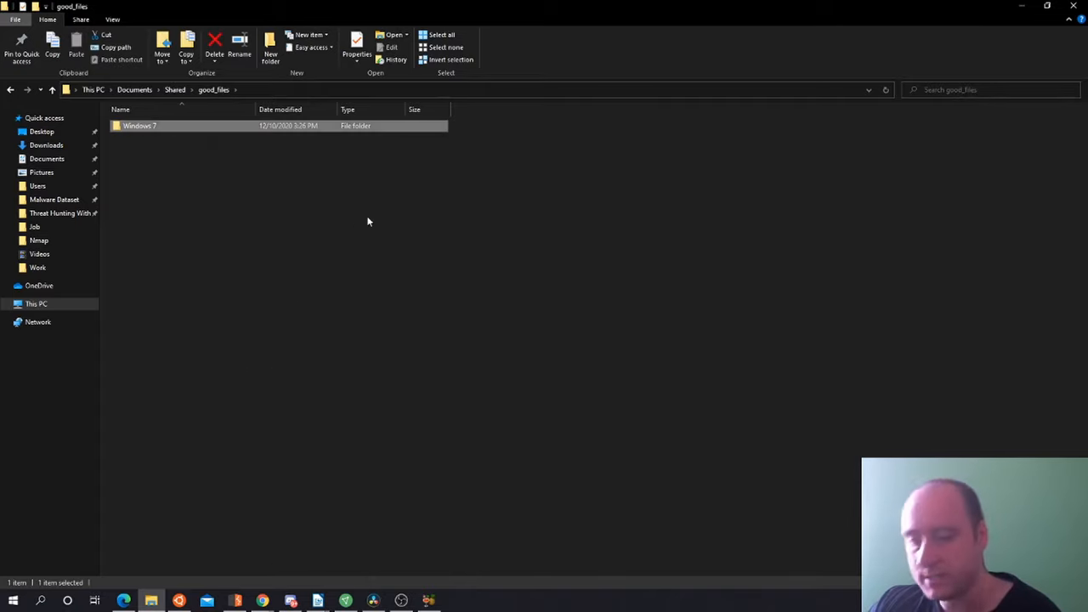
mouse_move(170, 179)
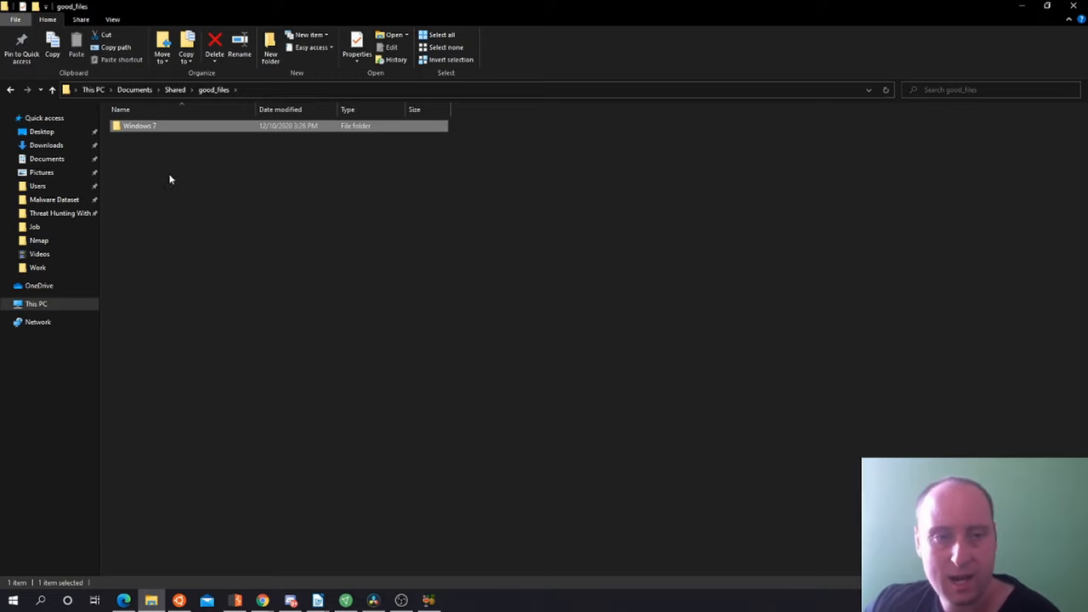
mouse_move(672, 255)
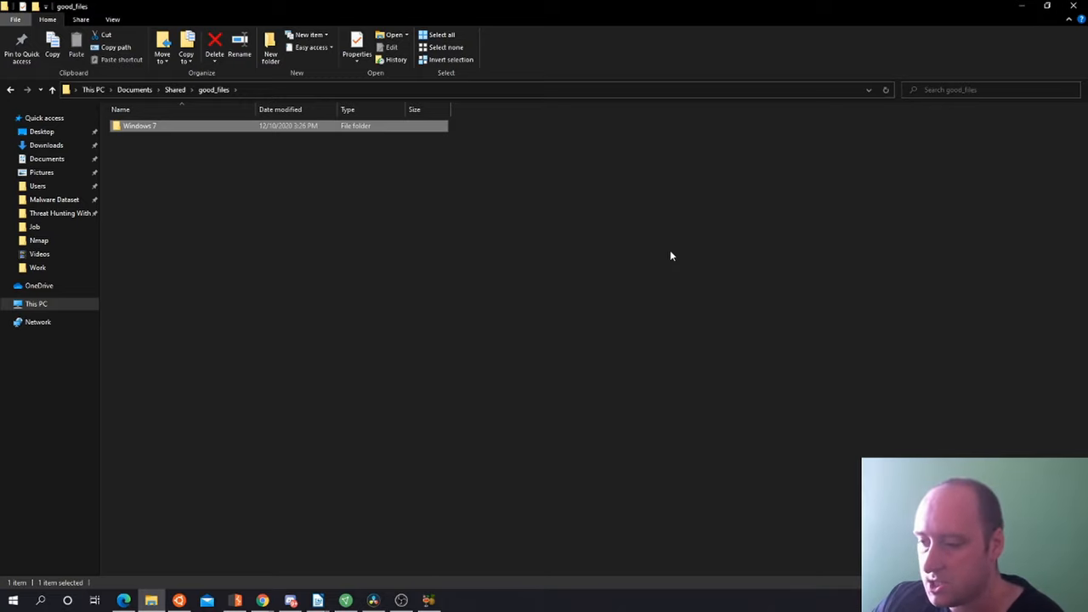
mouse_move(194, 181)
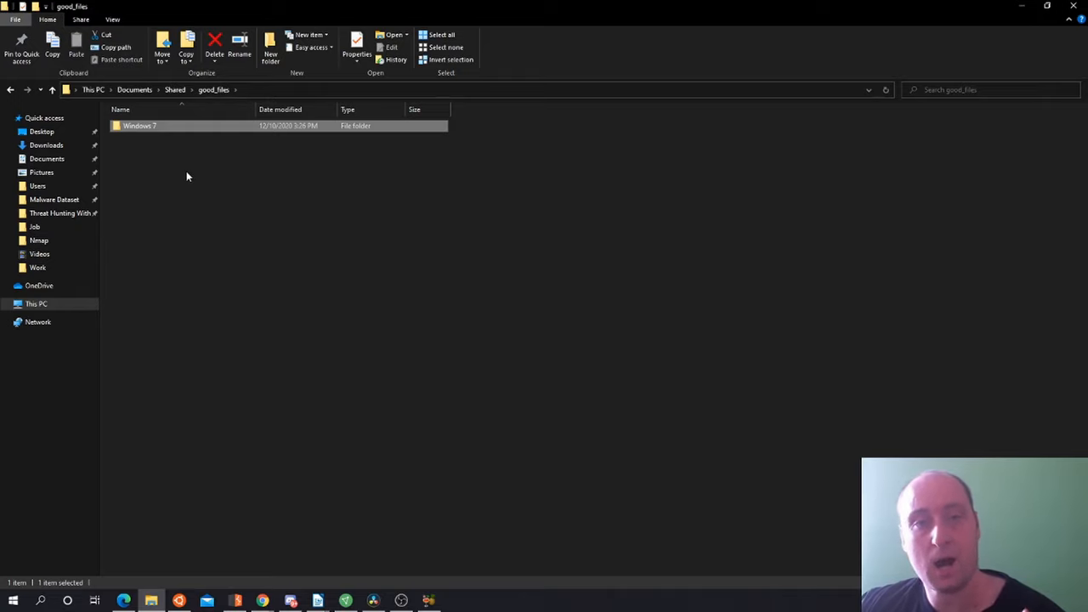
mouse_move(152, 121)
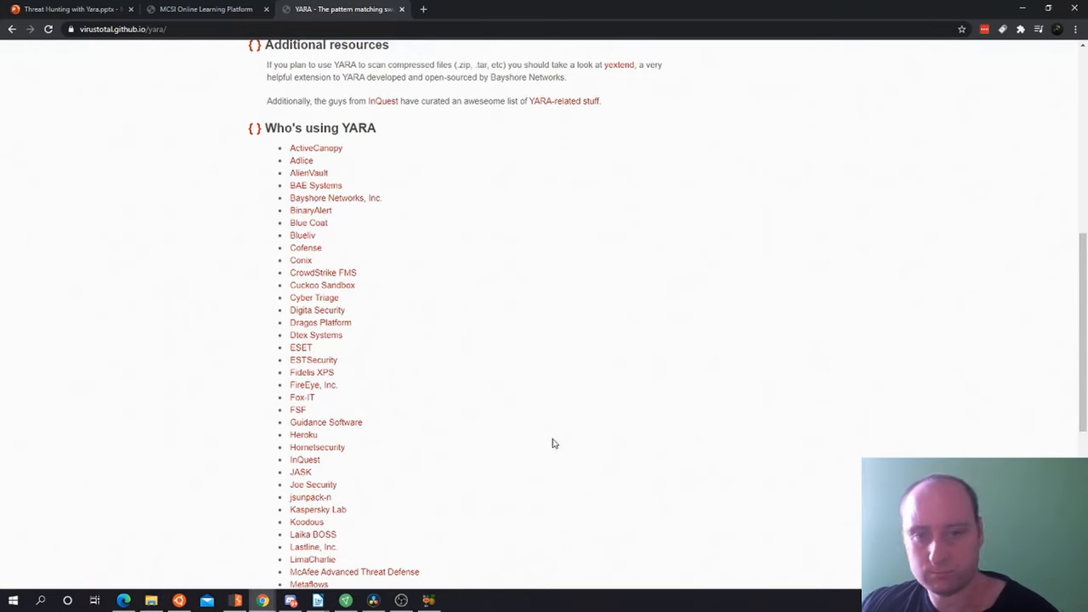
mouse_move(68, 8)
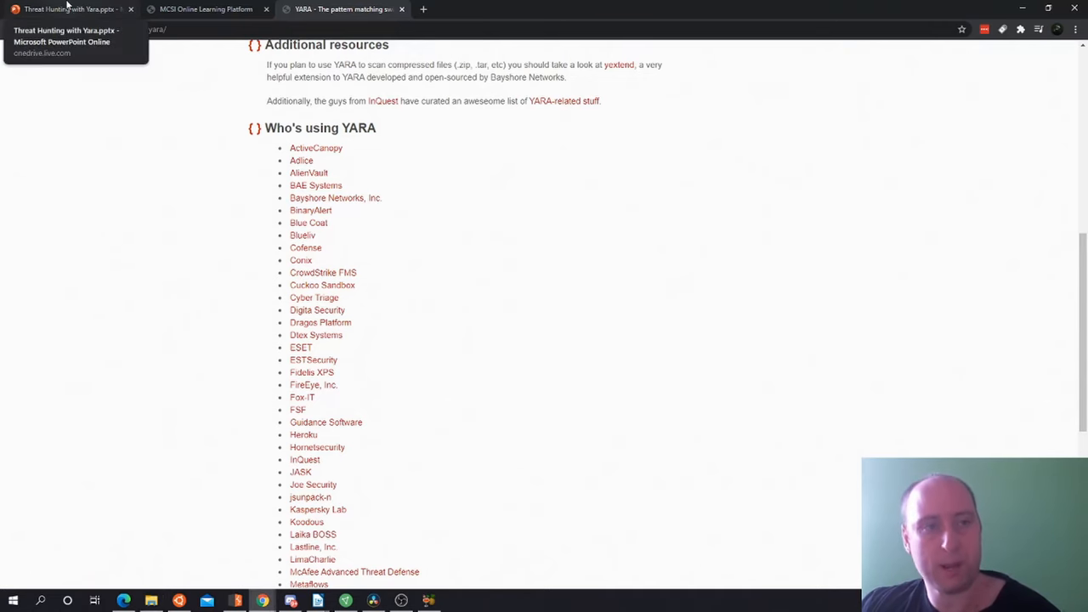
Return to the Yara deck and show its final Register Now slide
left_click(68, 9)
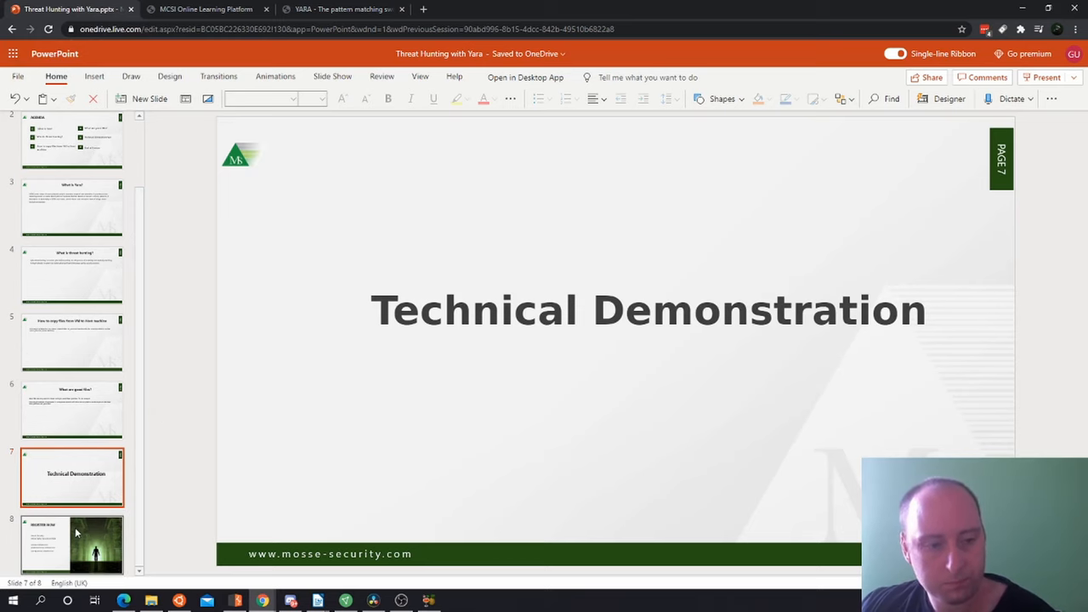
left_click(71, 544)
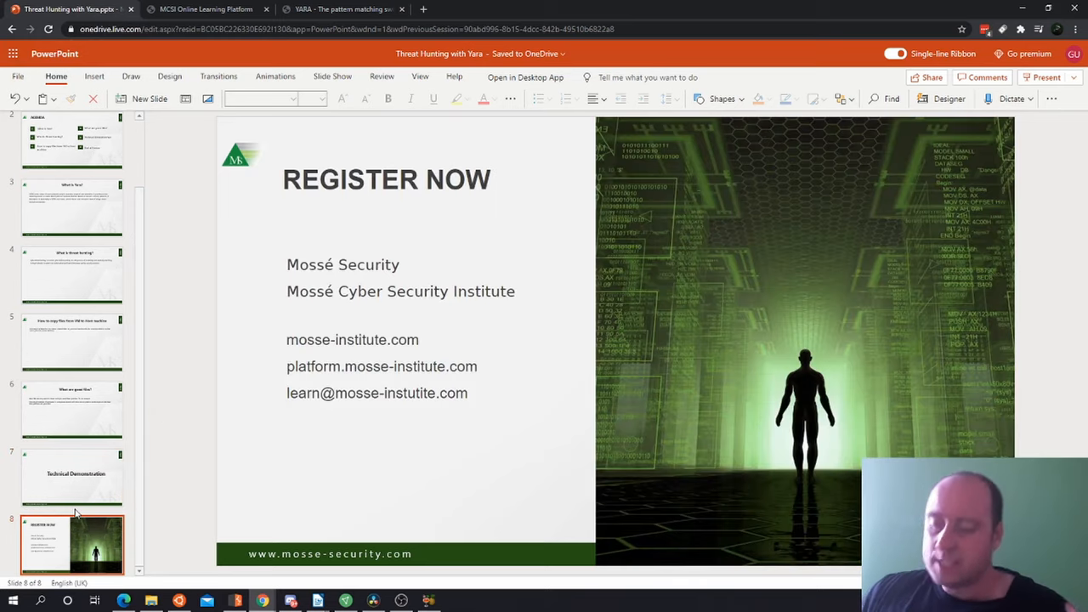